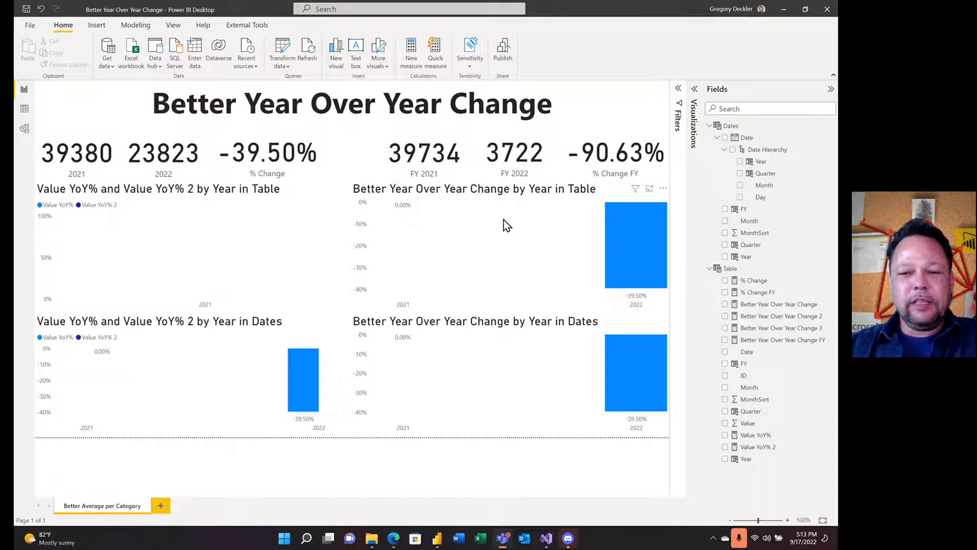
pyautogui.moveTo(632, 124)
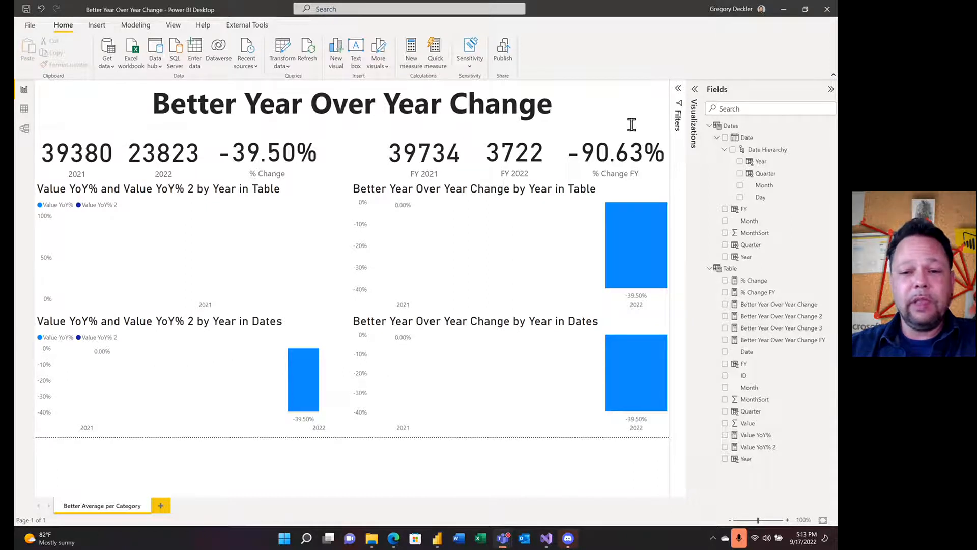
pyautogui.moveTo(624, 124)
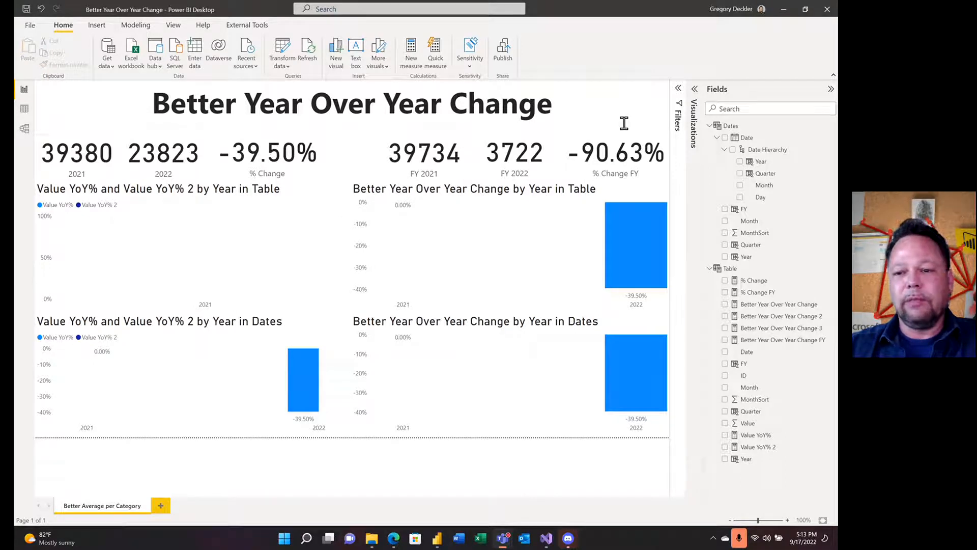
pyautogui.moveTo(258, 105)
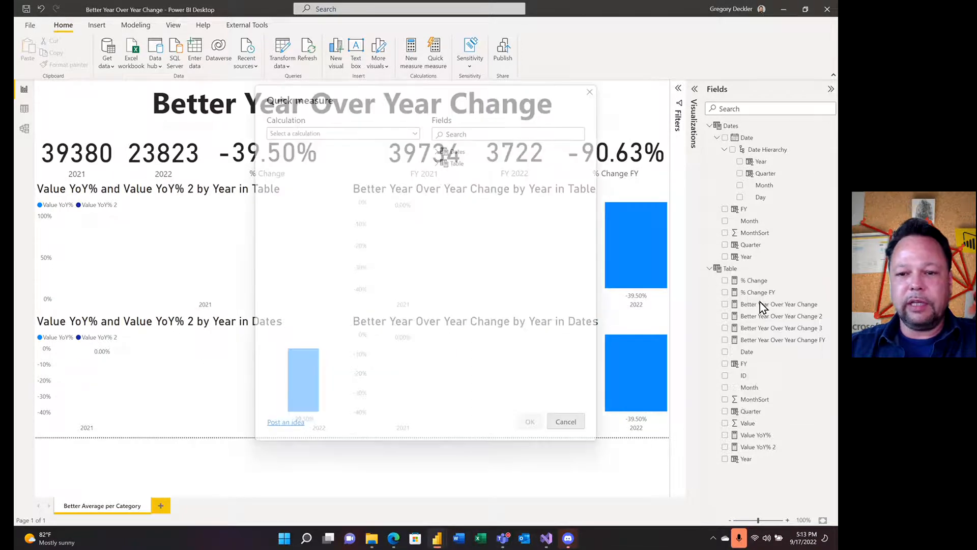
# - Choose Year-over-year change from the Time intelligence calculations list
pyautogui.click(342, 132)
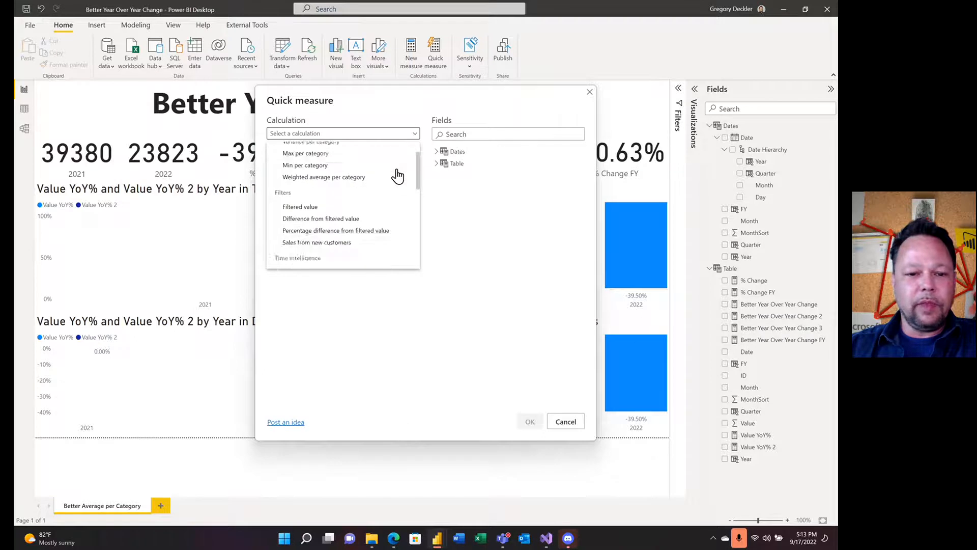
pyautogui.scroll(-3)
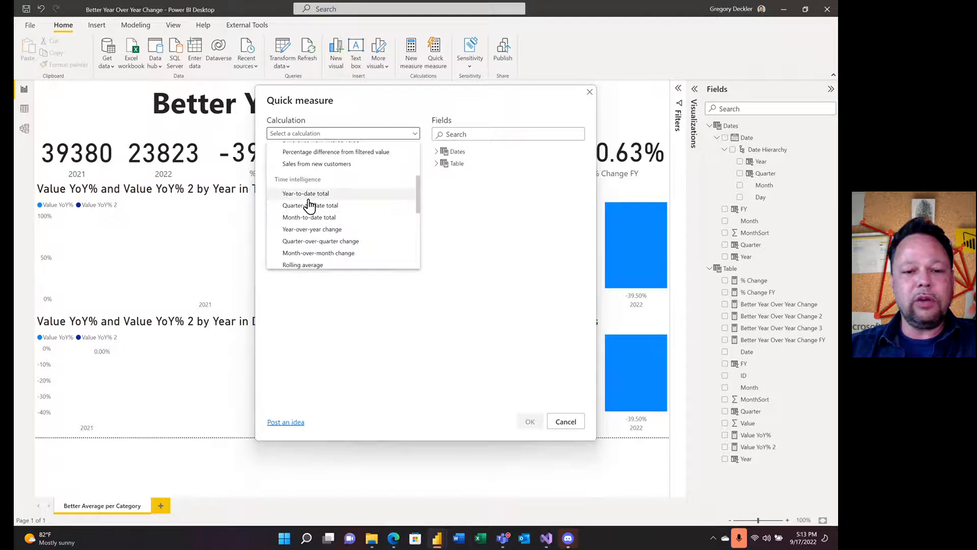
pyautogui.moveTo(326, 234)
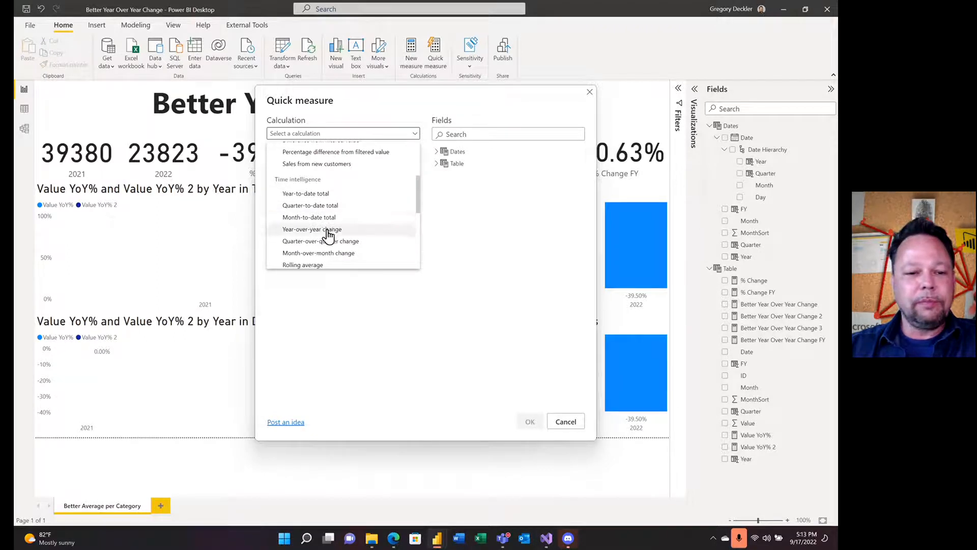
pyautogui.moveTo(321, 238)
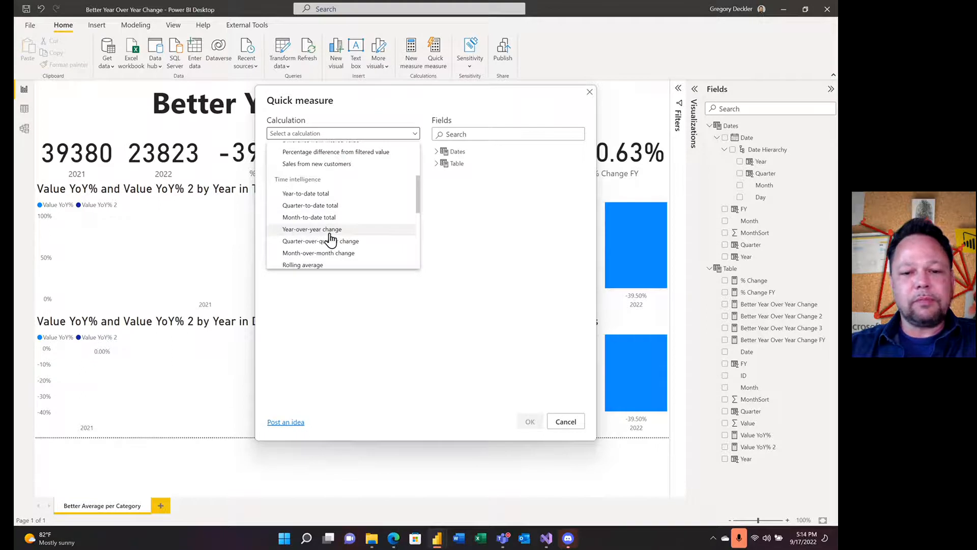
pyautogui.click(312, 229)
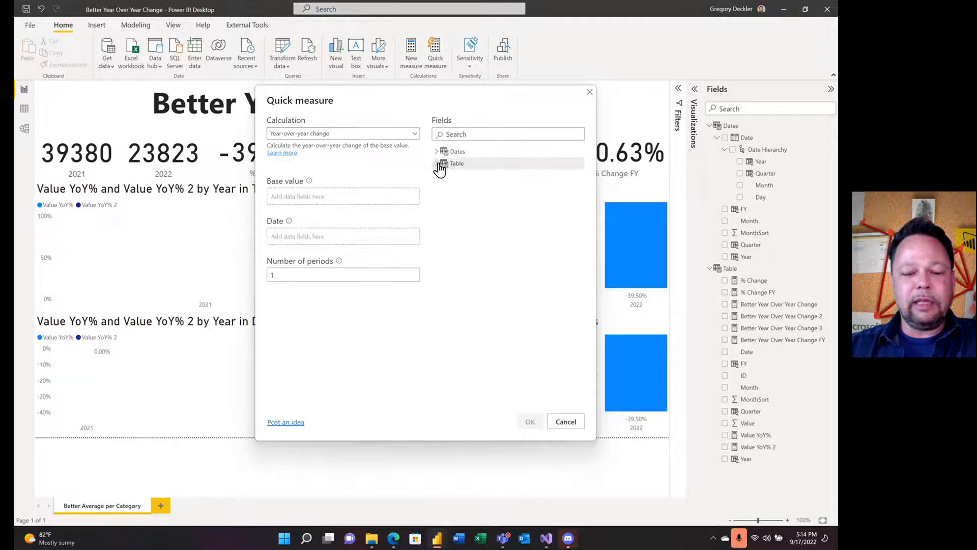
# - Put Value in Base value and the Dates Date in Date, then close the dialog
pyautogui.click(437, 163)
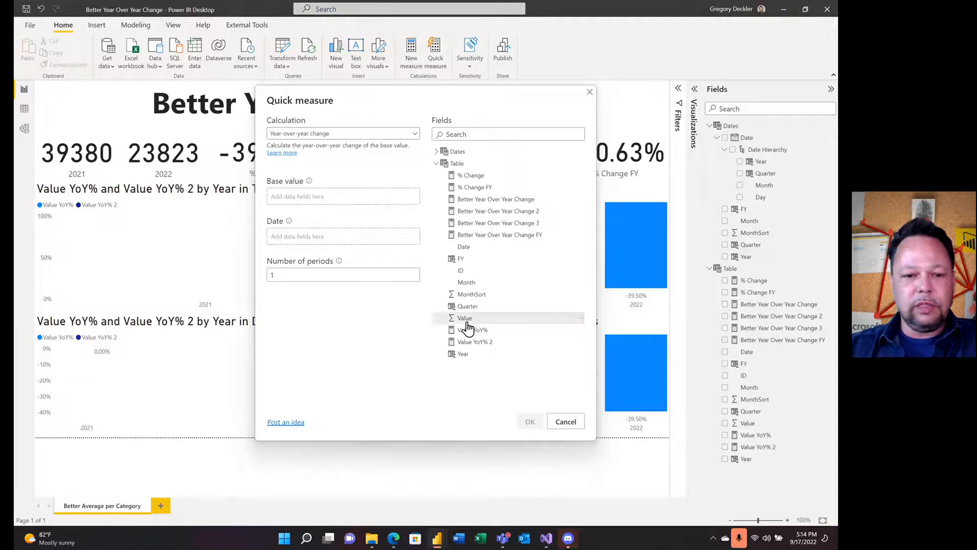
pyautogui.click(464, 318)
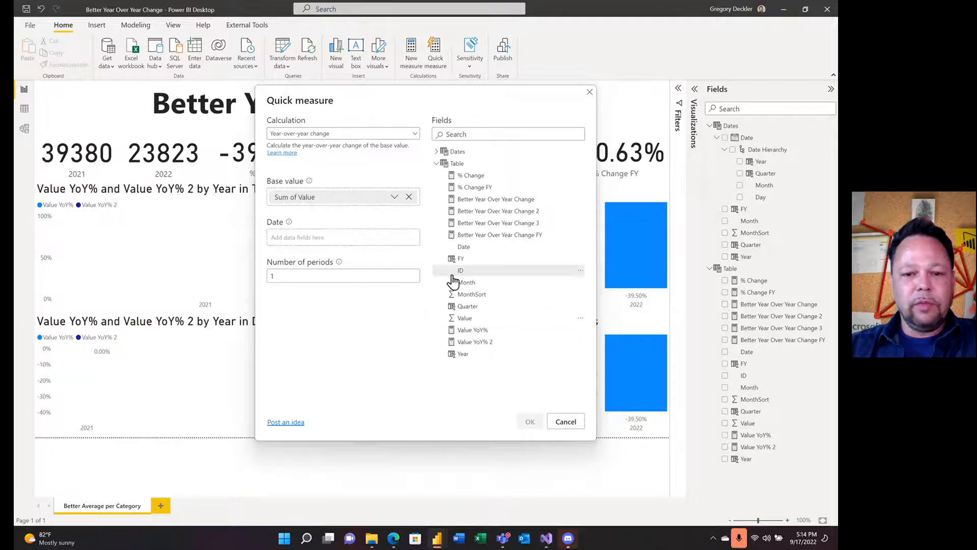
pyautogui.moveTo(464, 246); pyautogui.dragTo(355, 236)
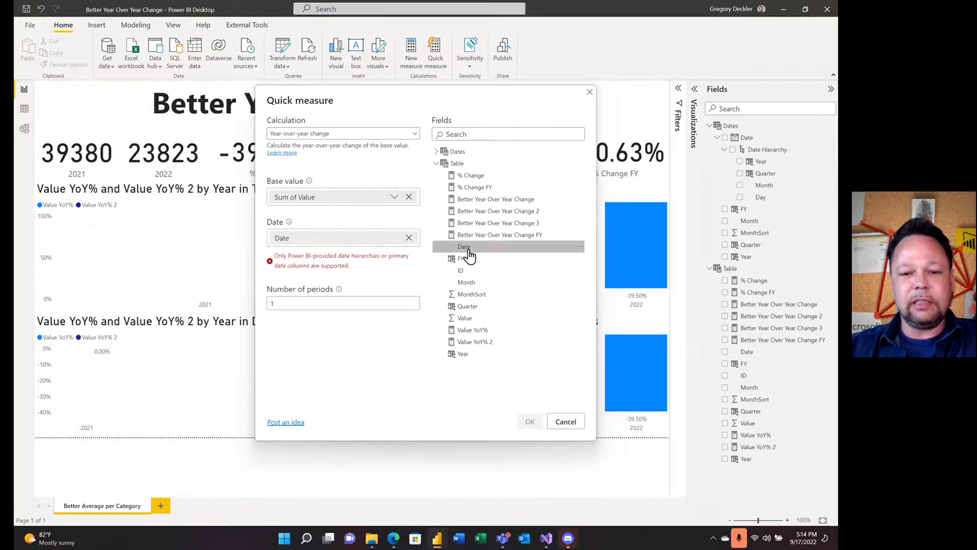
pyautogui.moveTo(408, 239)
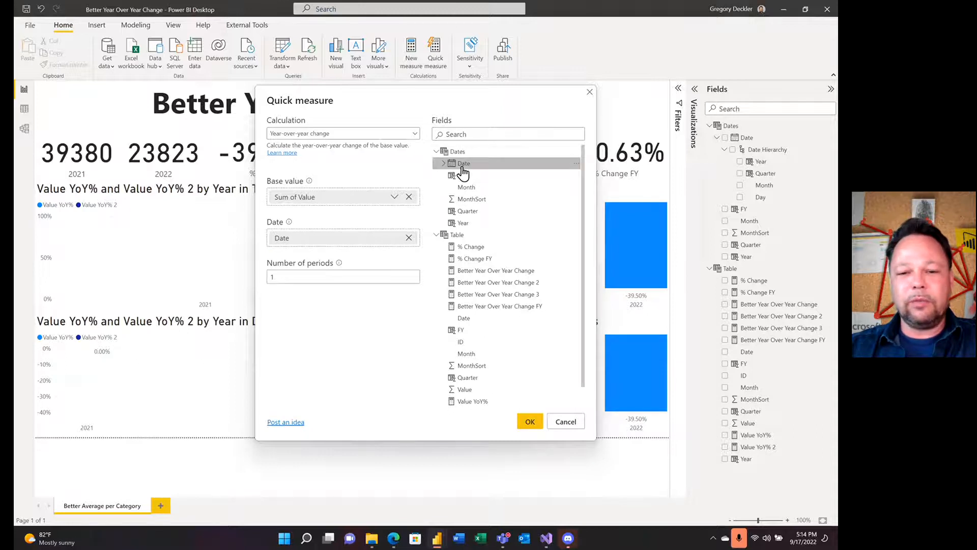
pyautogui.moveTo(469, 167)
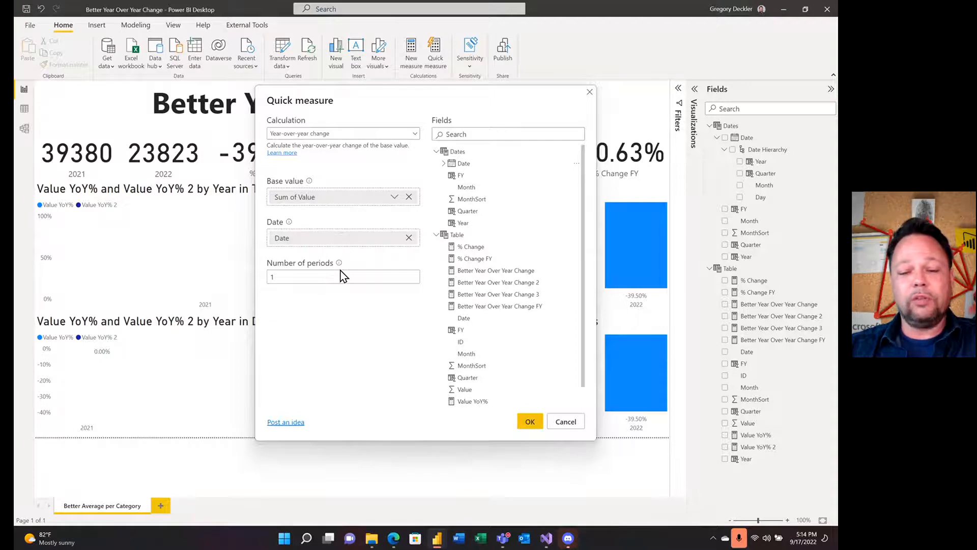
pyautogui.moveTo(312, 290)
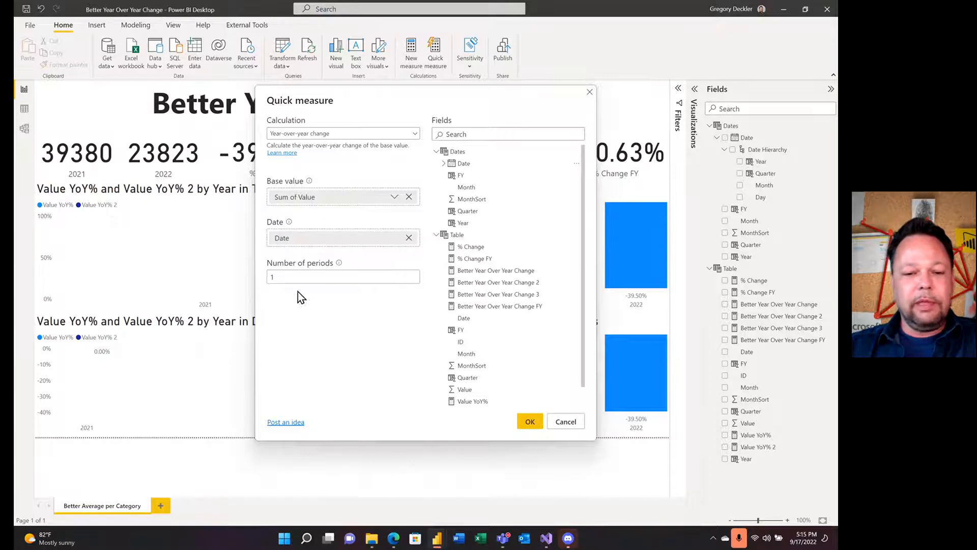
pyautogui.click(566, 421)
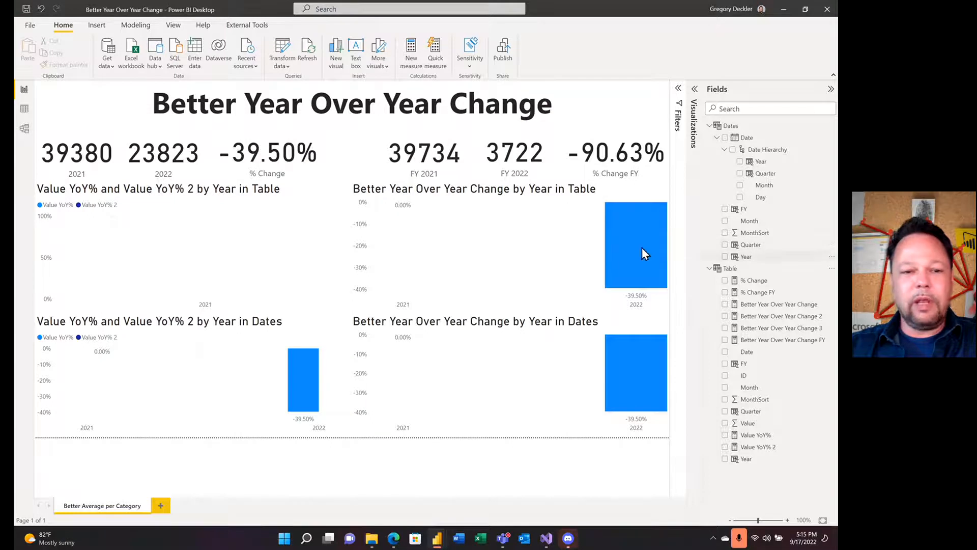
pyautogui.moveTo(290, 216)
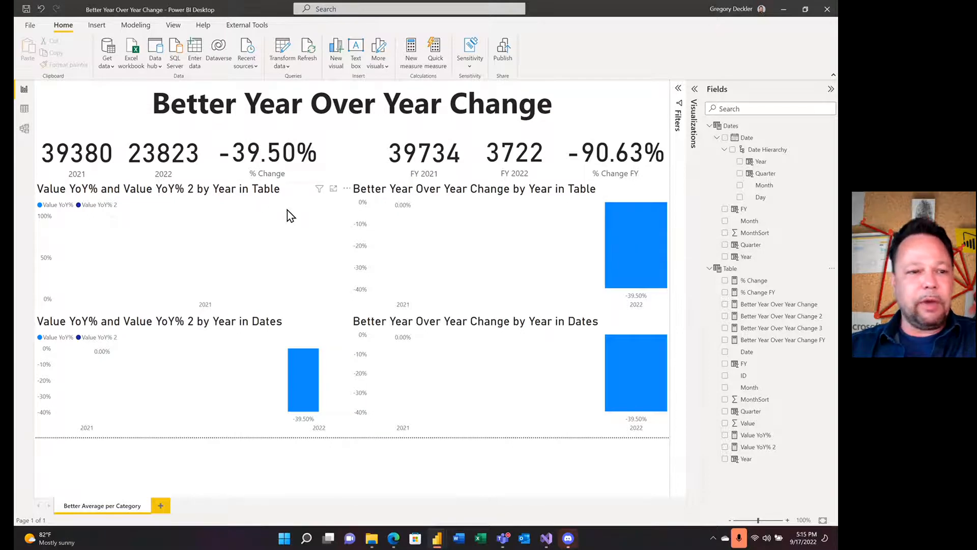
pyautogui.moveTo(25, 110)
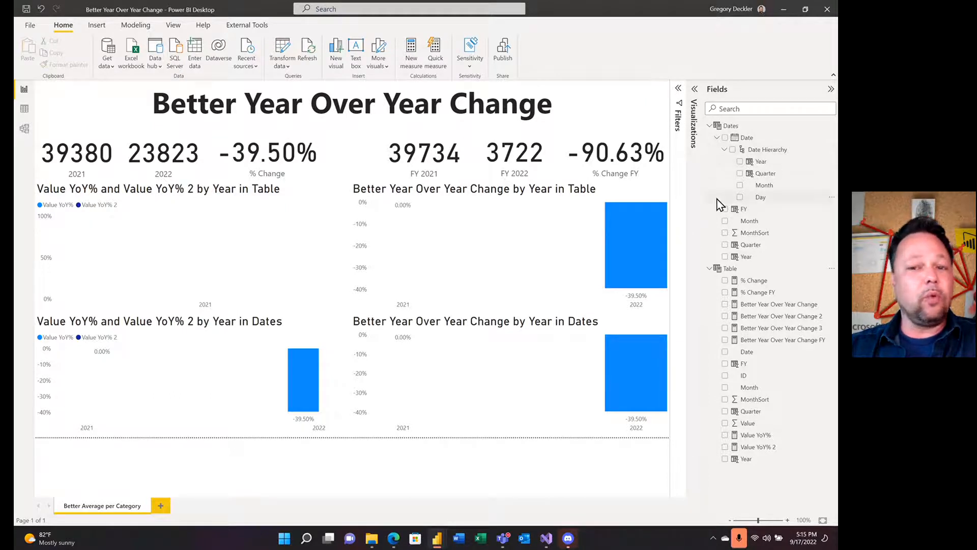
pyautogui.moveTo(761, 197)
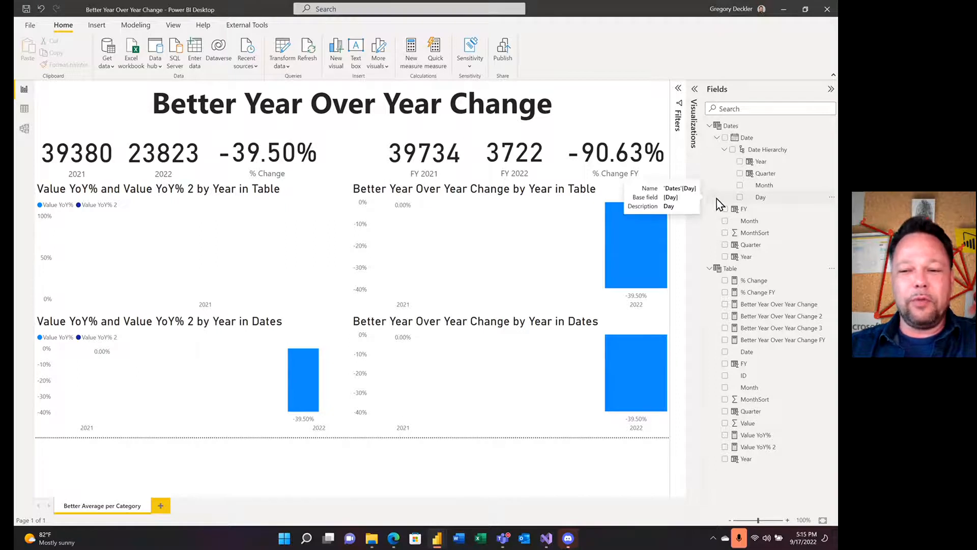
pyautogui.moveTo(802, 166)
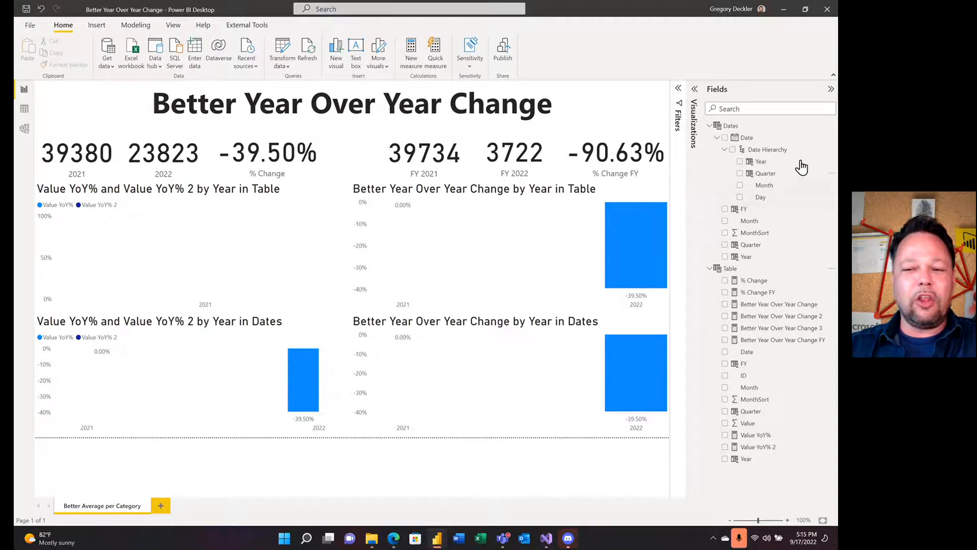
pyautogui.moveTo(792, 240)
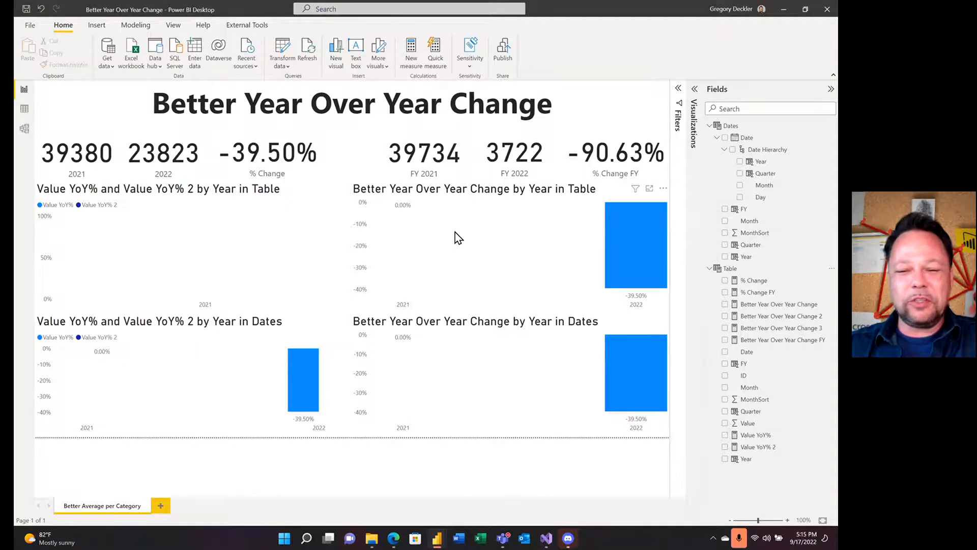
pyautogui.moveTo(452, 231)
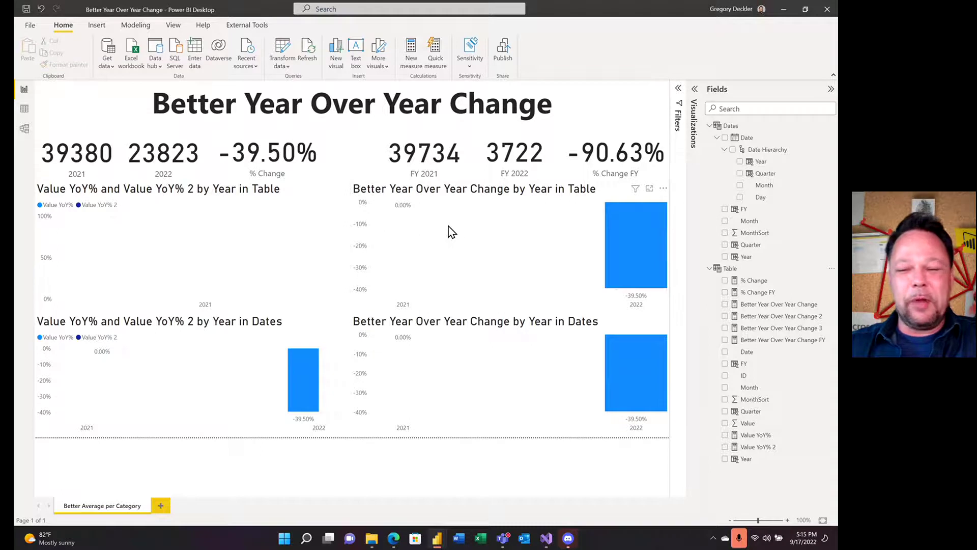
pyautogui.moveTo(23, 108)
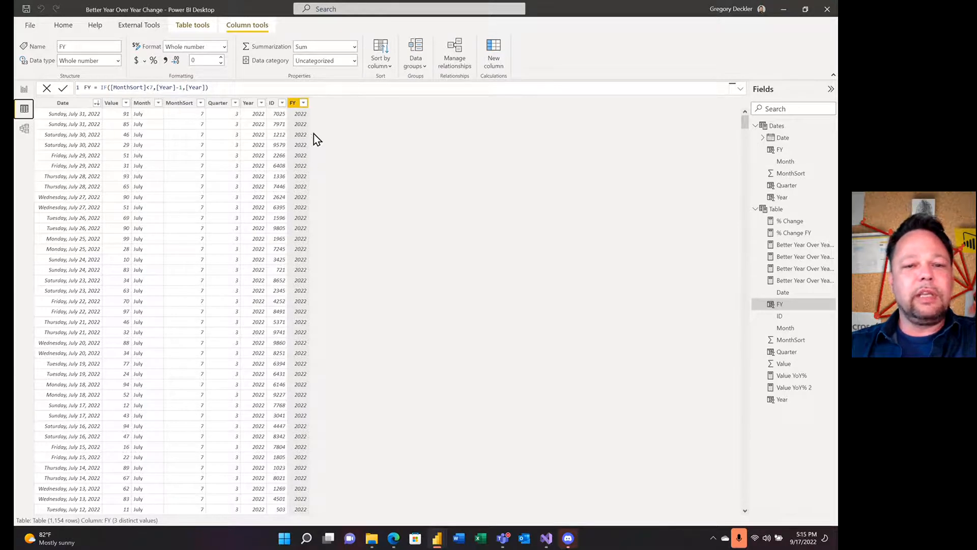
pyautogui.moveTo(316, 158)
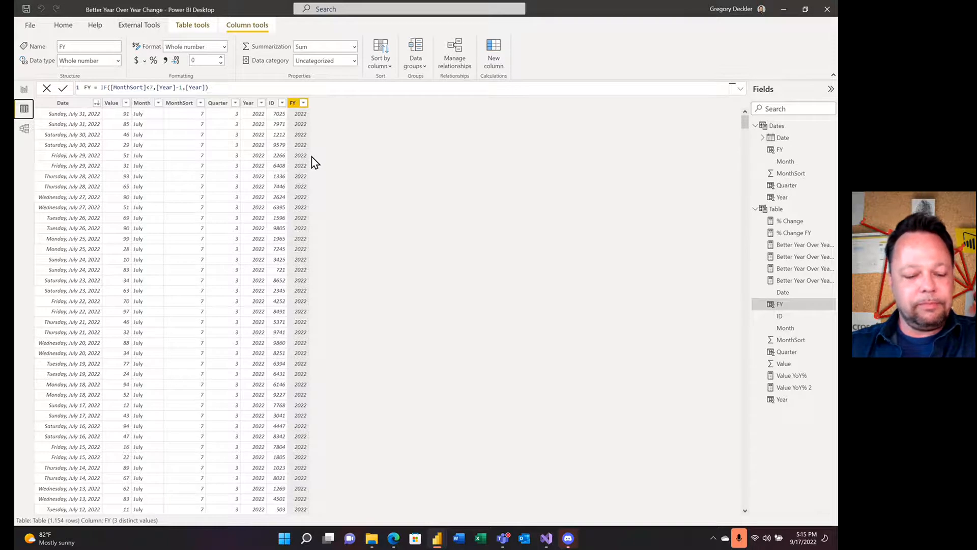
pyautogui.moveTo(717, 207)
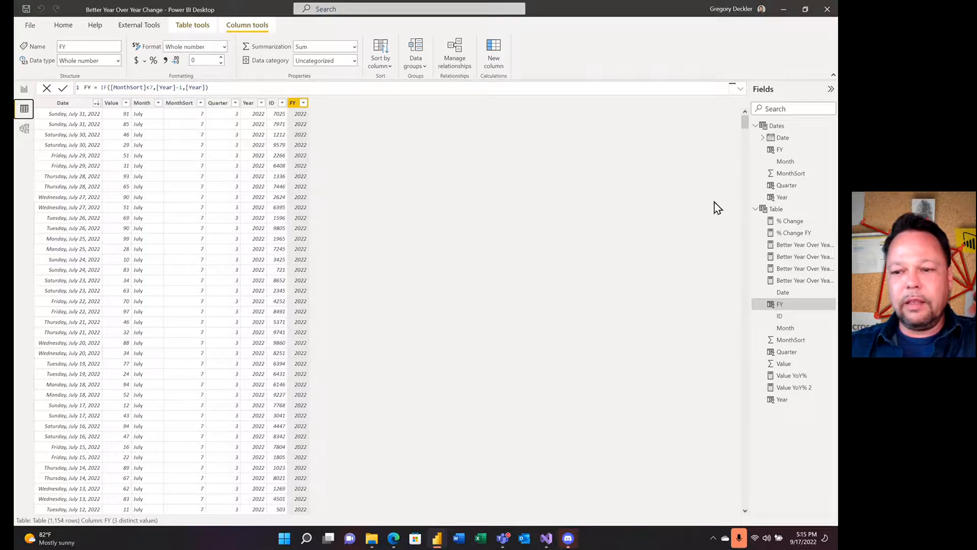
# - Select Table's FY column to list fiscal years 2020, 2021 and 2022
pyautogui.click(775, 208)
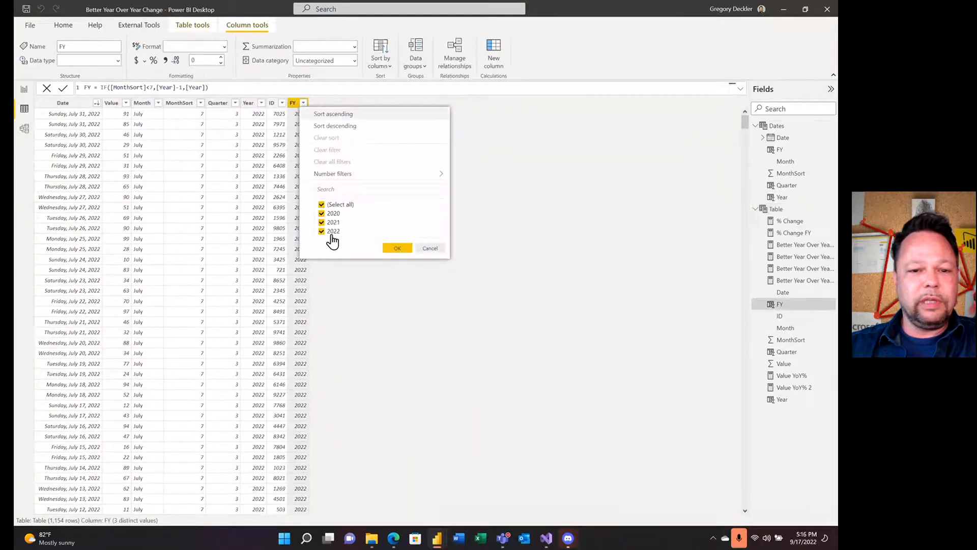
# - Filter FY to 2022 and sort the Date column newest first
pyautogui.click(397, 248)
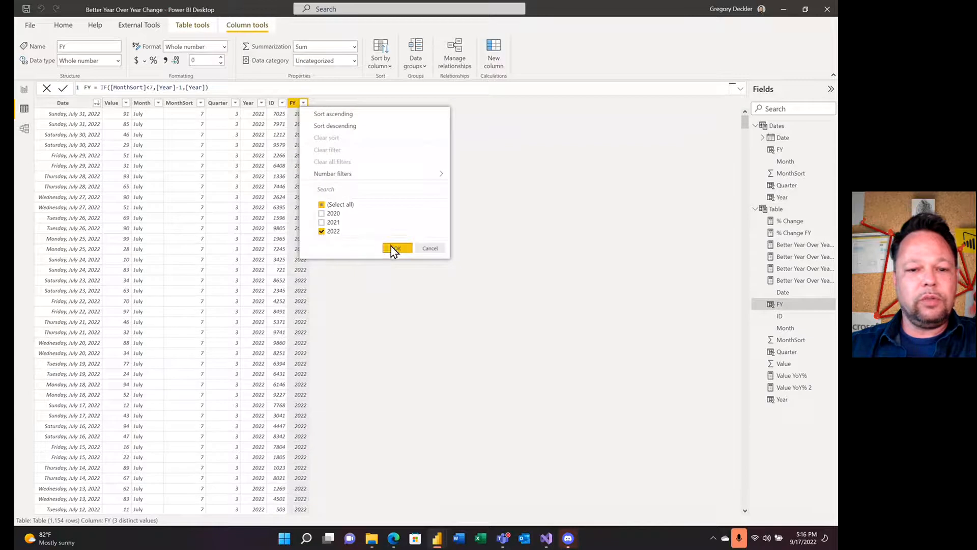
pyautogui.click(396, 248)
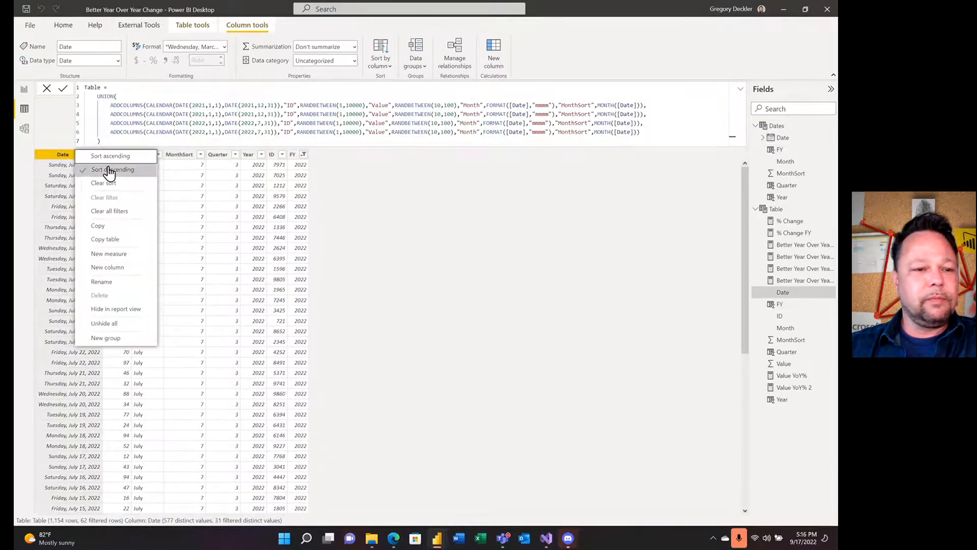
pyautogui.click(111, 169)
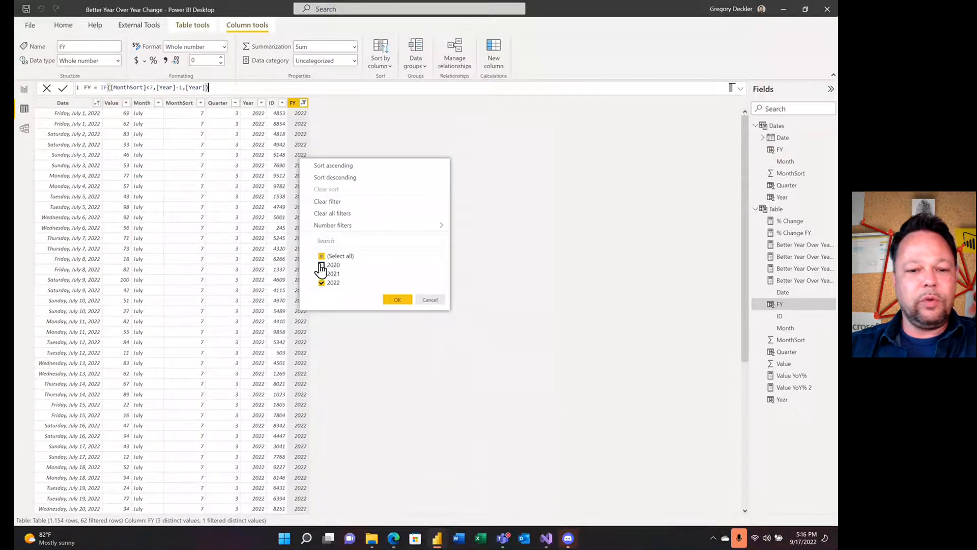
# - Filter FY to 2020, then to 2021, checking the date sort order
pyautogui.click(321, 265)
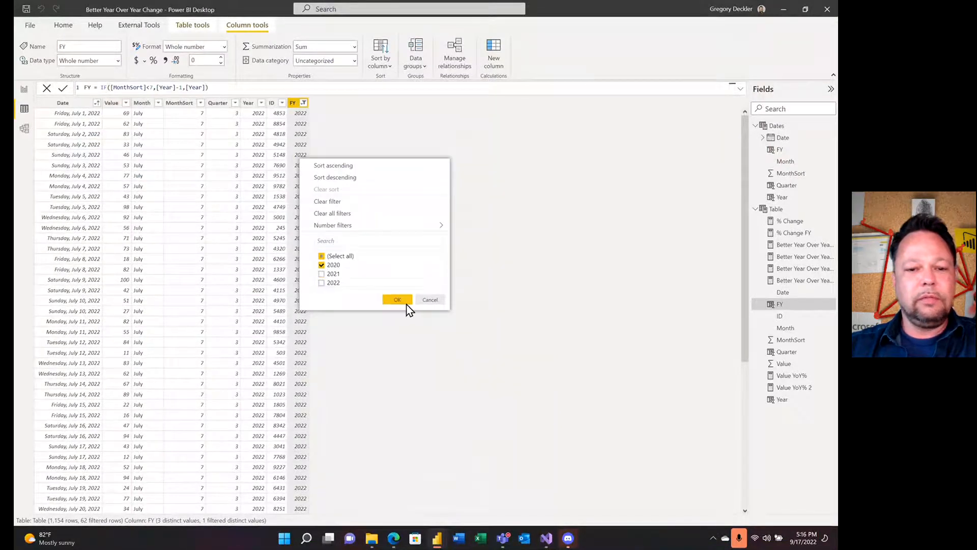
pyautogui.click(398, 299)
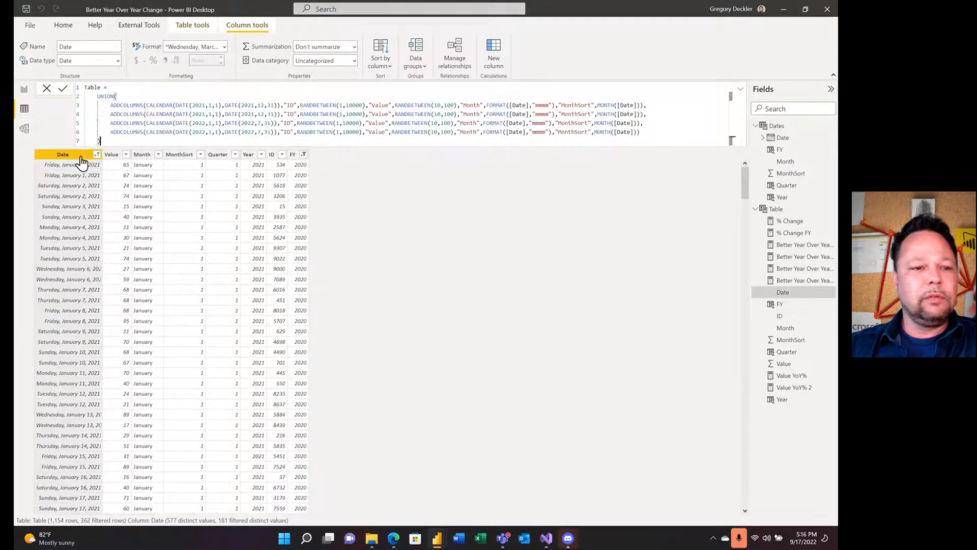
pyautogui.click(98, 153)
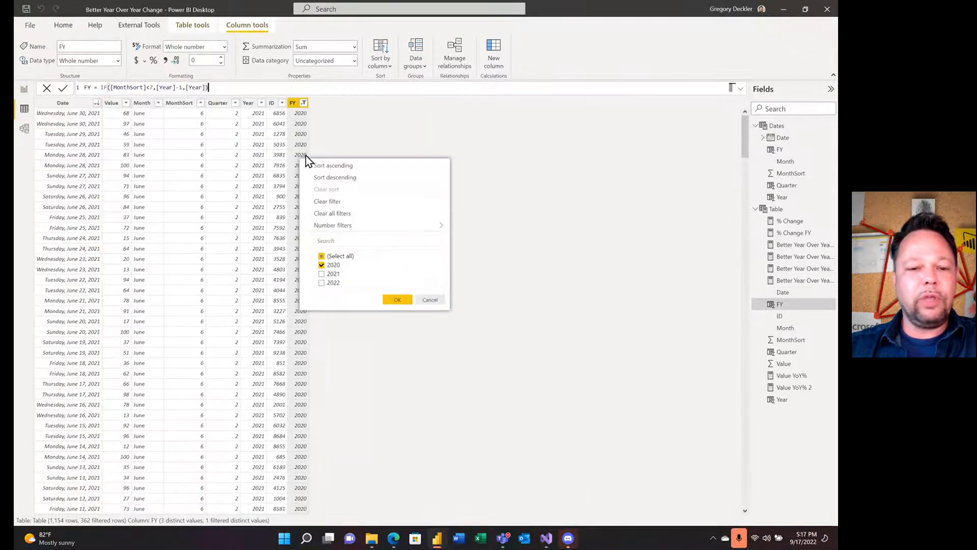
pyautogui.click(321, 274)
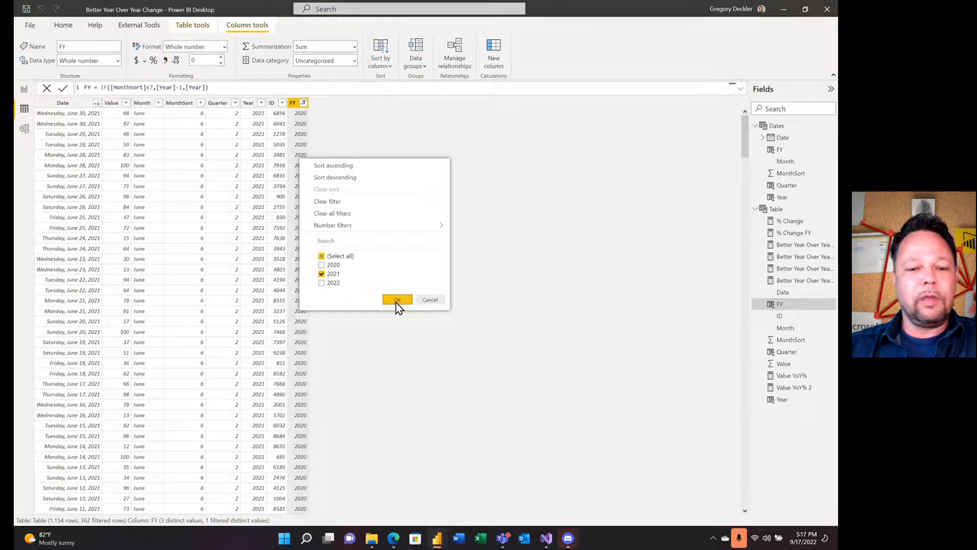
pyautogui.click(397, 300)
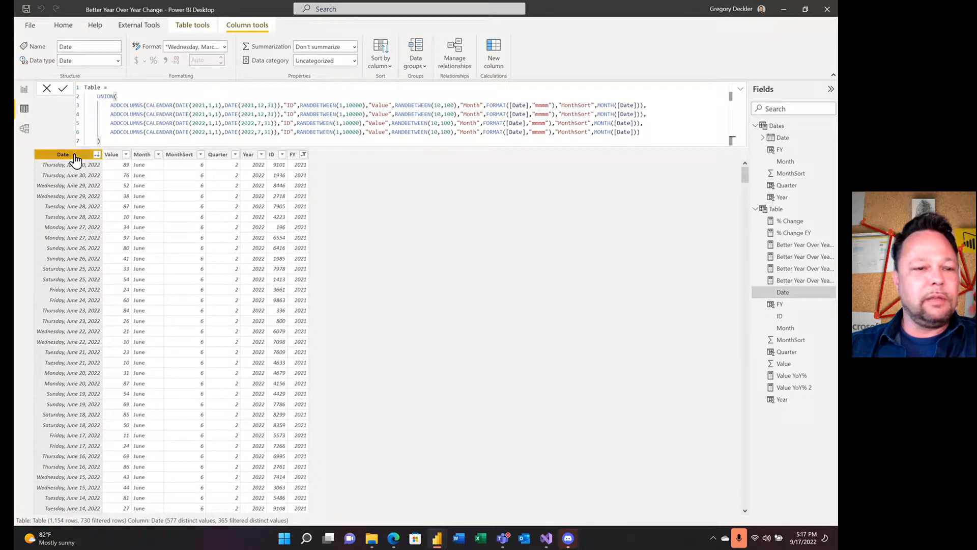
pyautogui.click(95, 154)
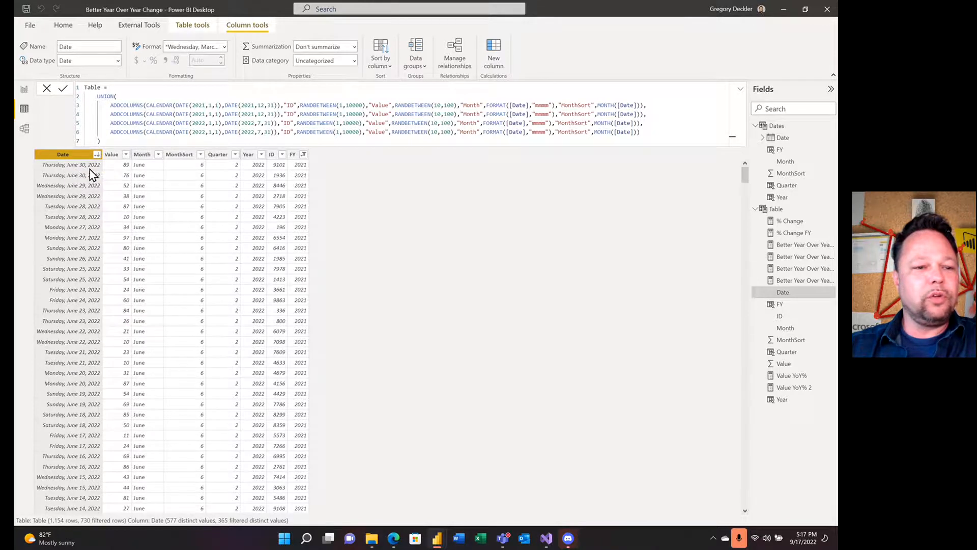
pyautogui.moveTo(102, 195)
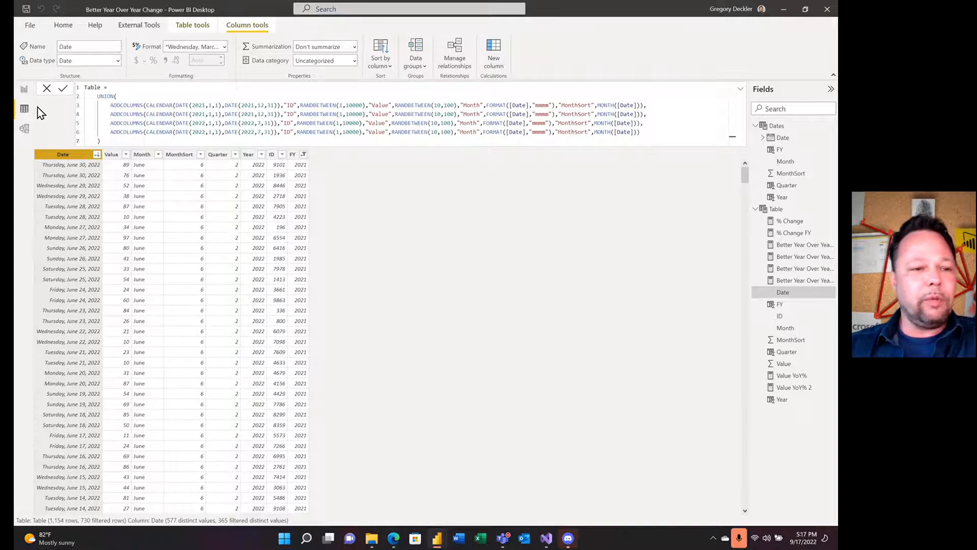
pyautogui.moveTo(21, 90)
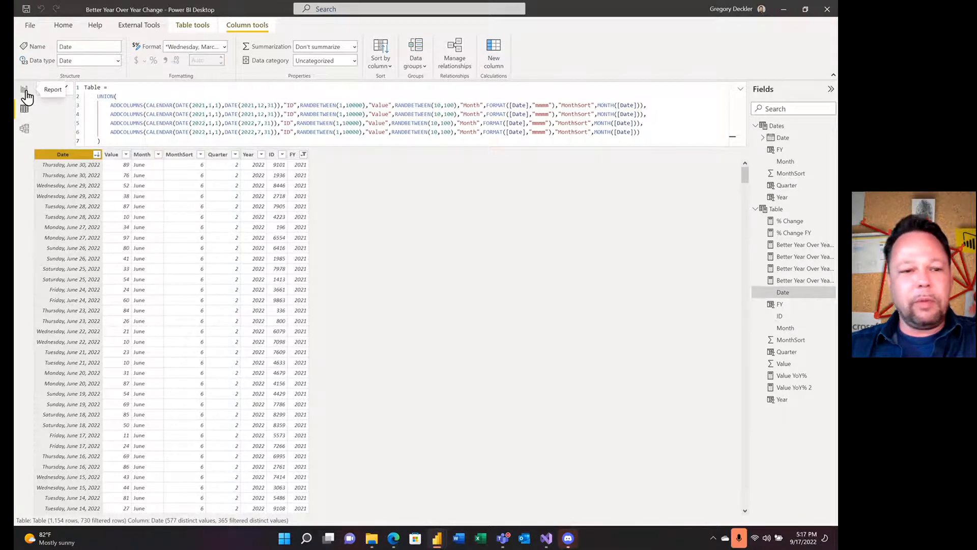
# - On the report page, inspect the 2021 card's field and filters, then select % Change FY
pyautogui.click(22, 92)
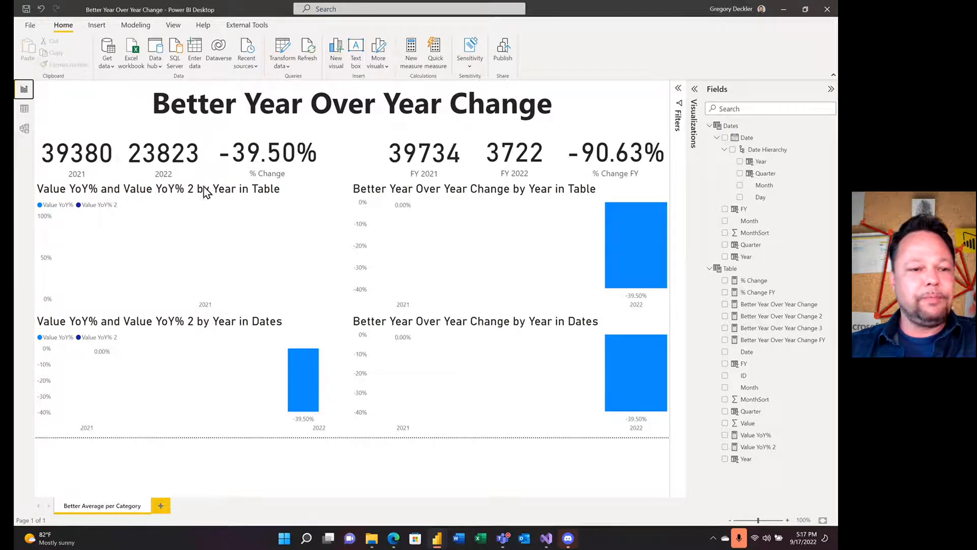
pyautogui.click(76, 152)
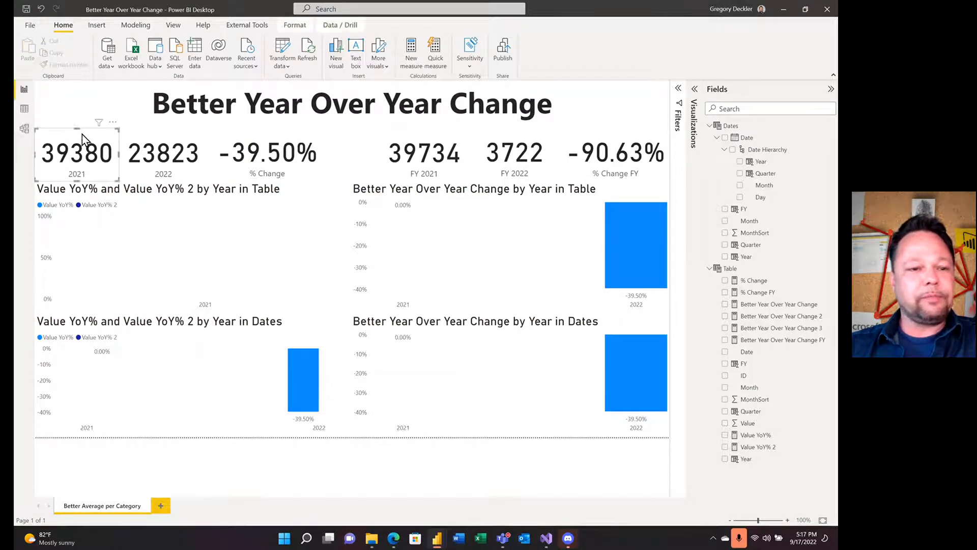
pyautogui.click(725, 423)
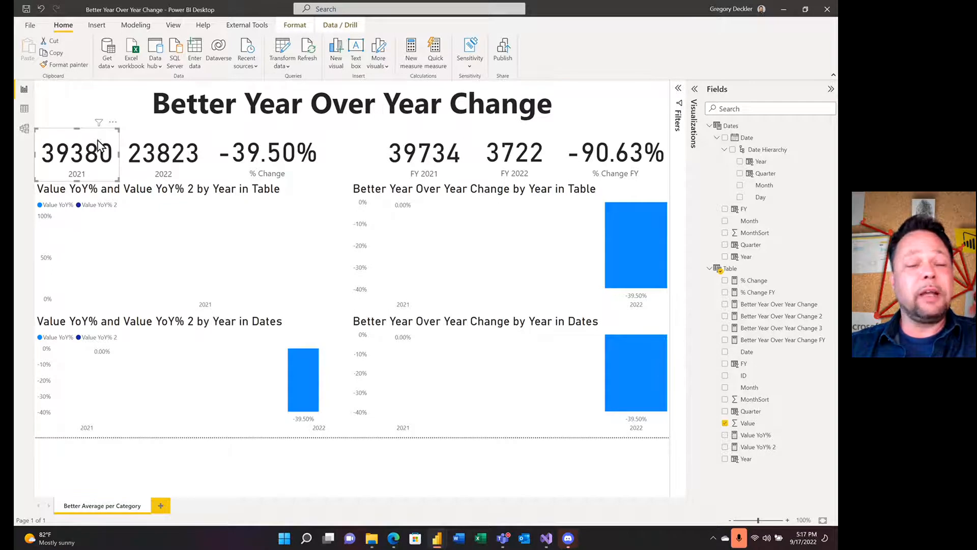
pyautogui.moveTo(664, 195)
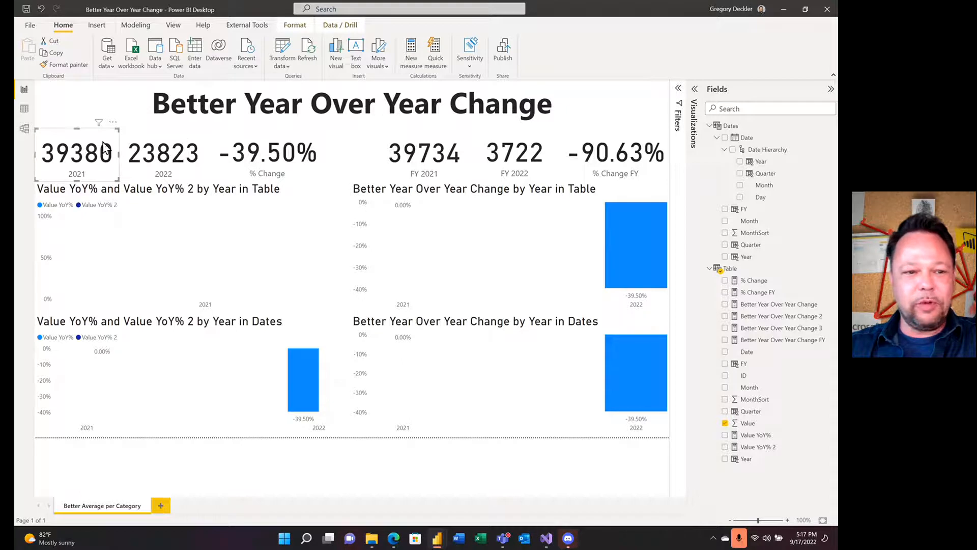
pyautogui.moveTo(663, 86)
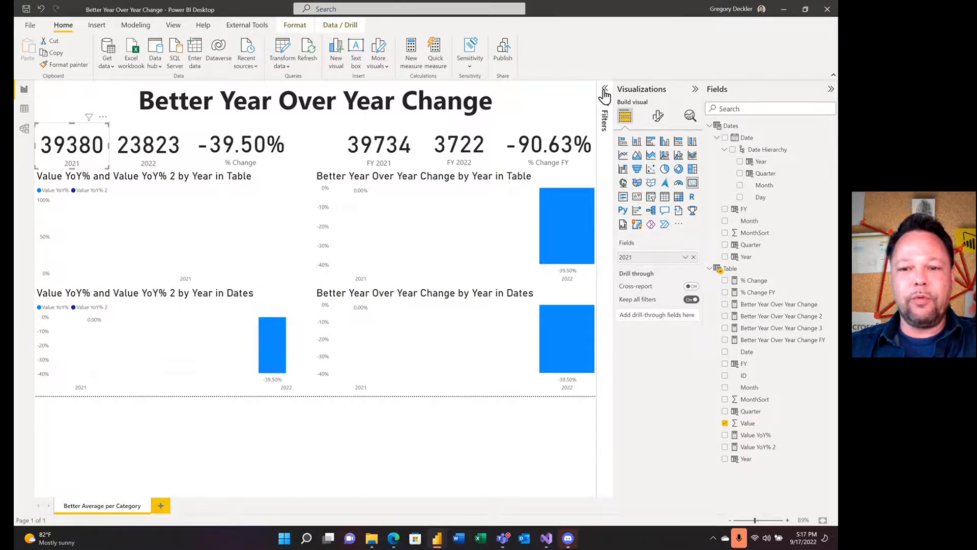
pyautogui.click(603, 96)
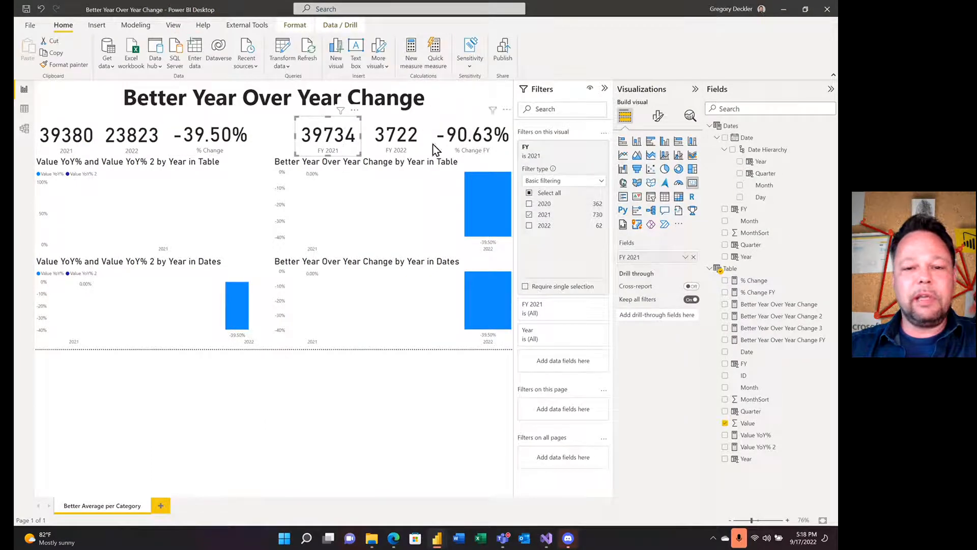
pyautogui.moveTo(422, 147)
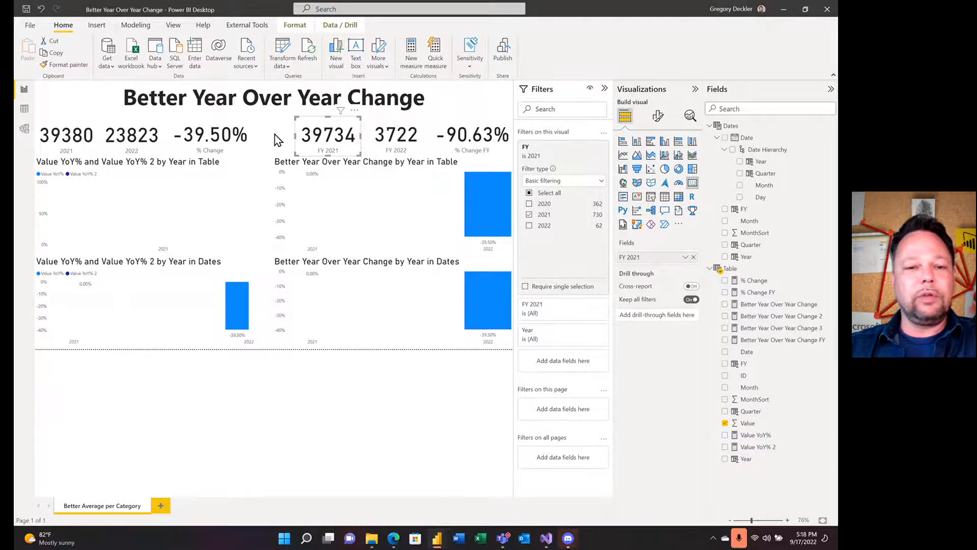
pyautogui.moveTo(331, 152)
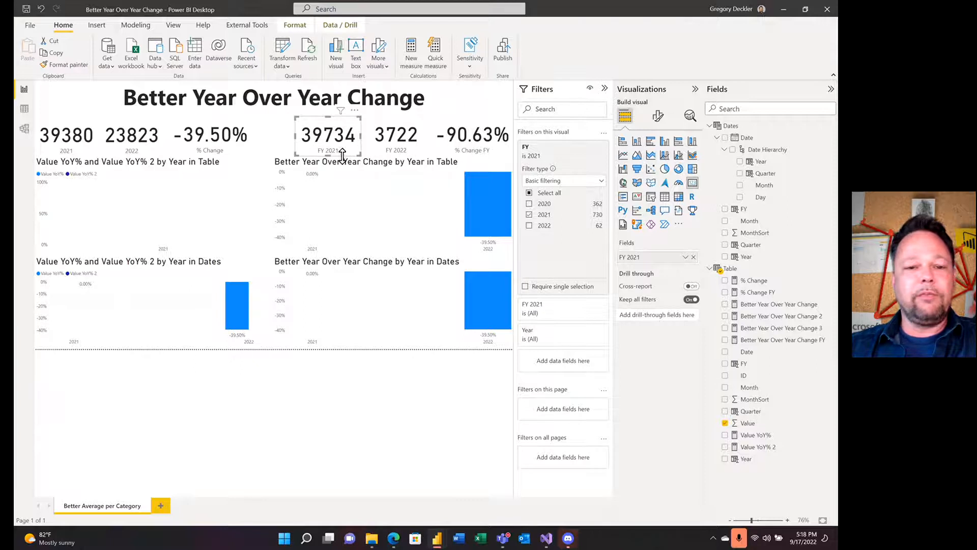
pyautogui.moveTo(474, 128)
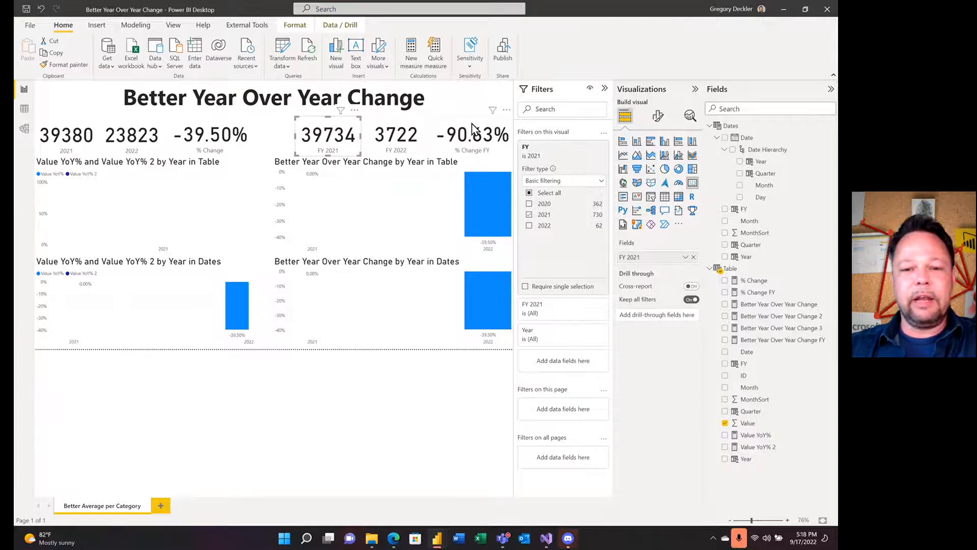
pyautogui.click(758, 292)
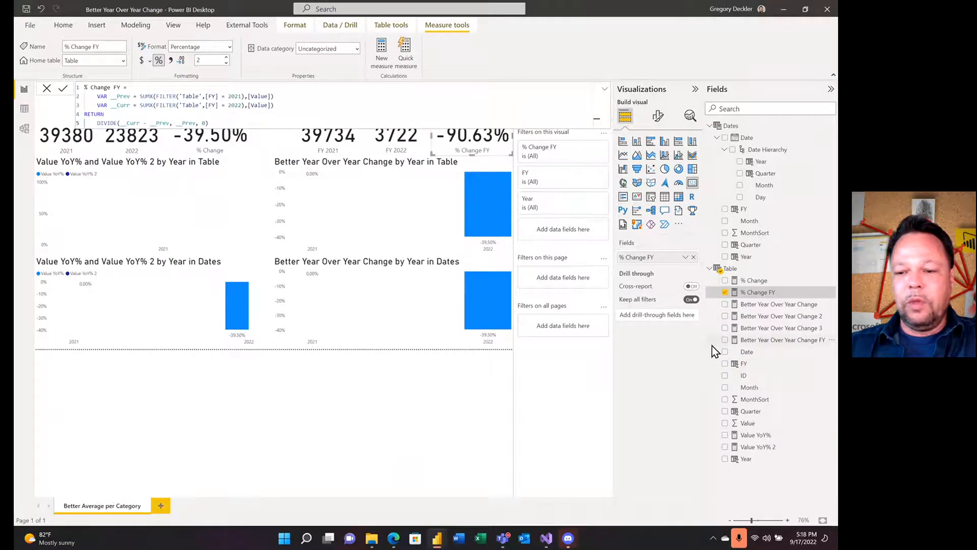
# - View the Better Year Over Year Change FY and Value YoY% formulas, then return to the report
pyautogui.click(784, 340)
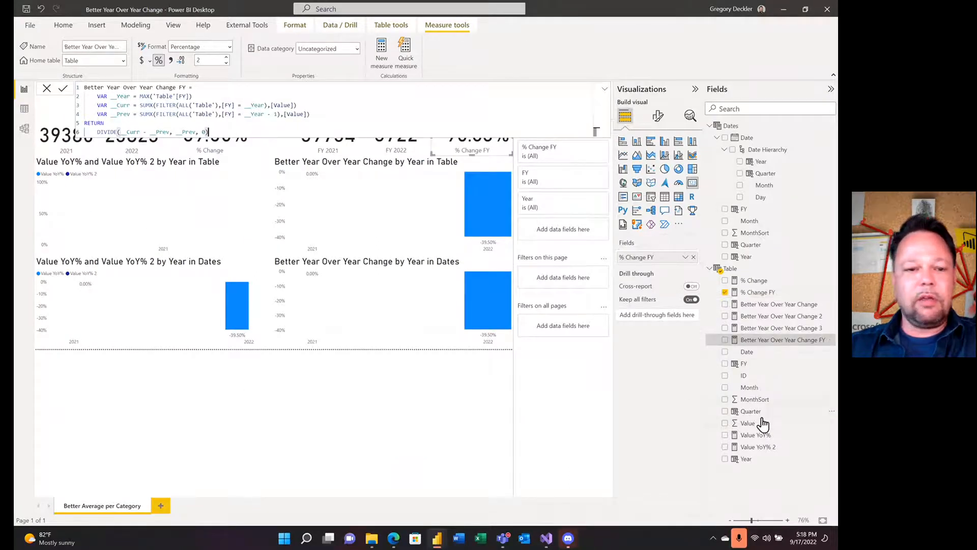
pyautogui.click(755, 435)
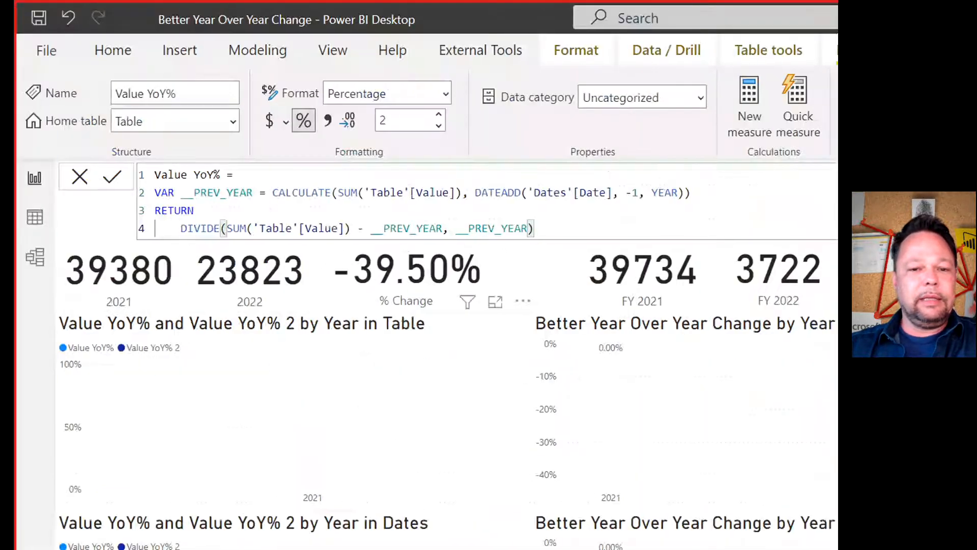
pyautogui.scroll(-3)
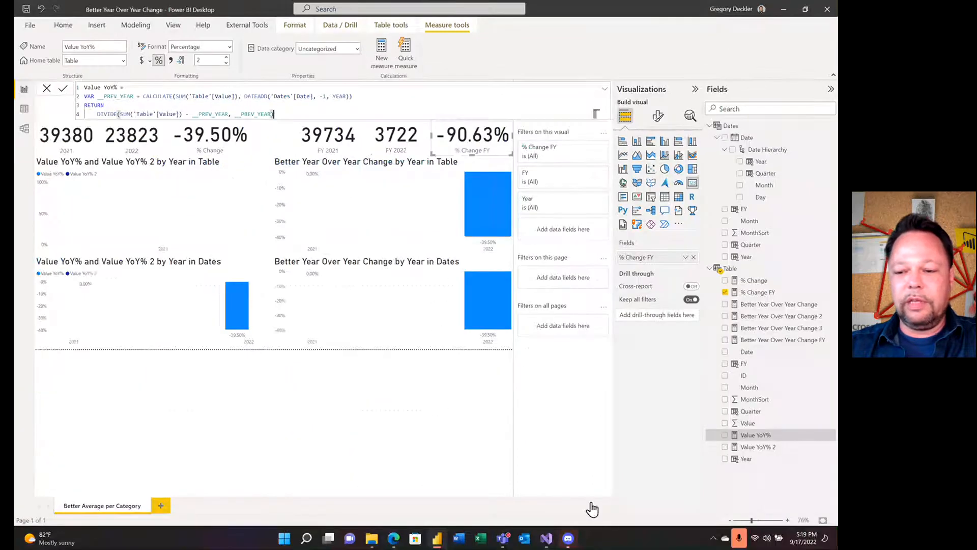
pyautogui.click(757, 447)
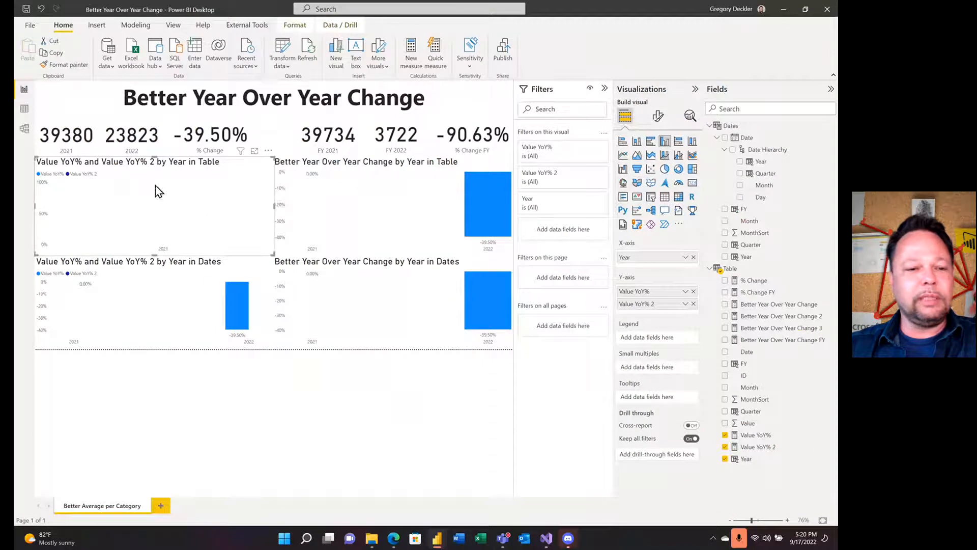
pyautogui.moveTo(175, 207)
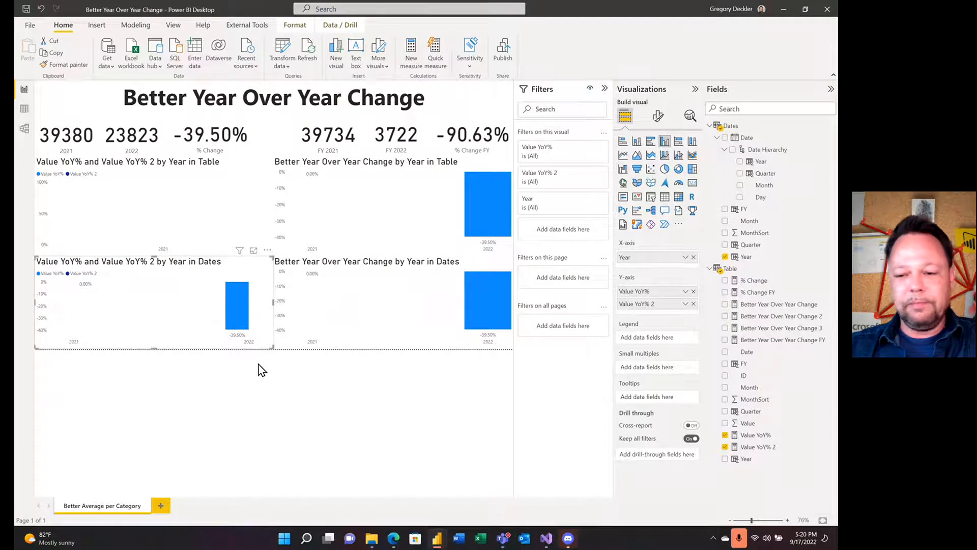
pyautogui.moveTo(431, 371)
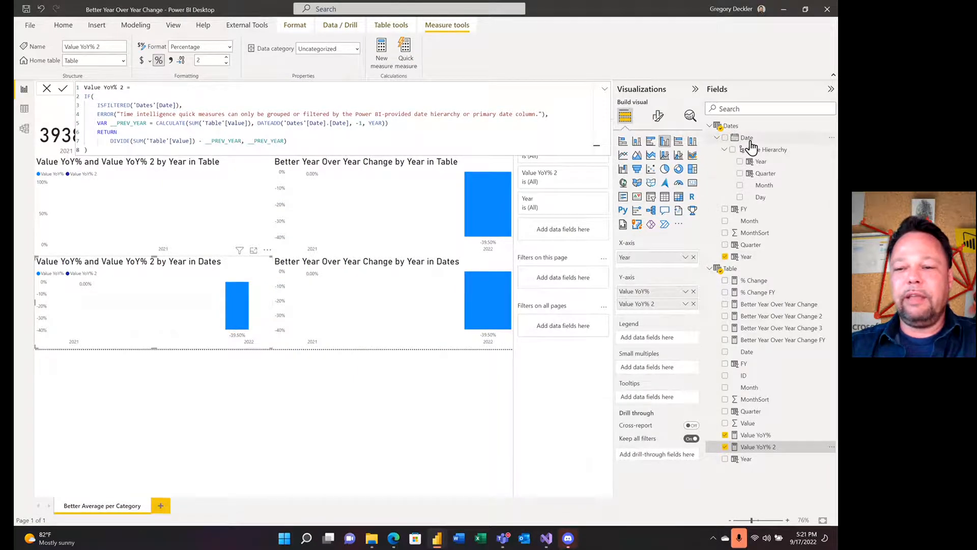
pyautogui.moveTo(805, 154)
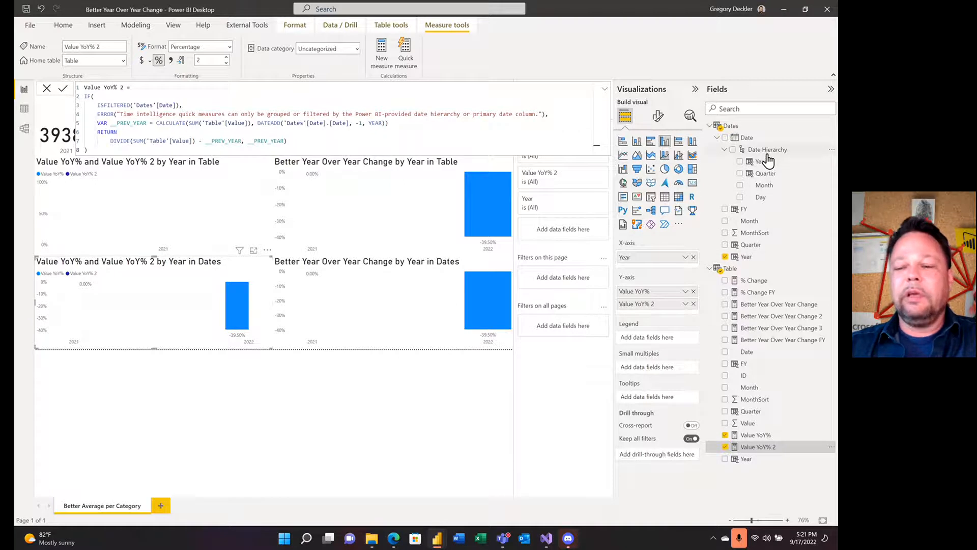
pyautogui.moveTo(771, 173)
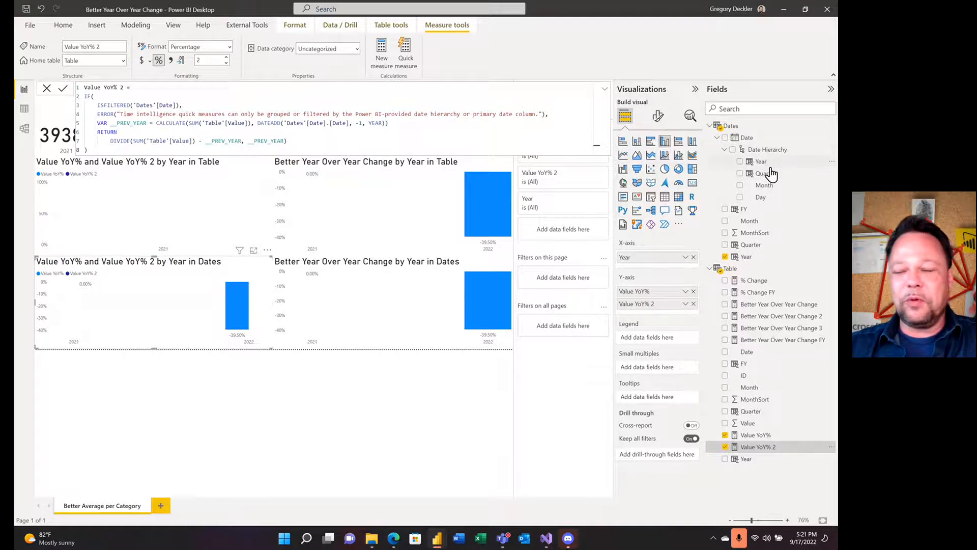
pyautogui.moveTo(769, 168)
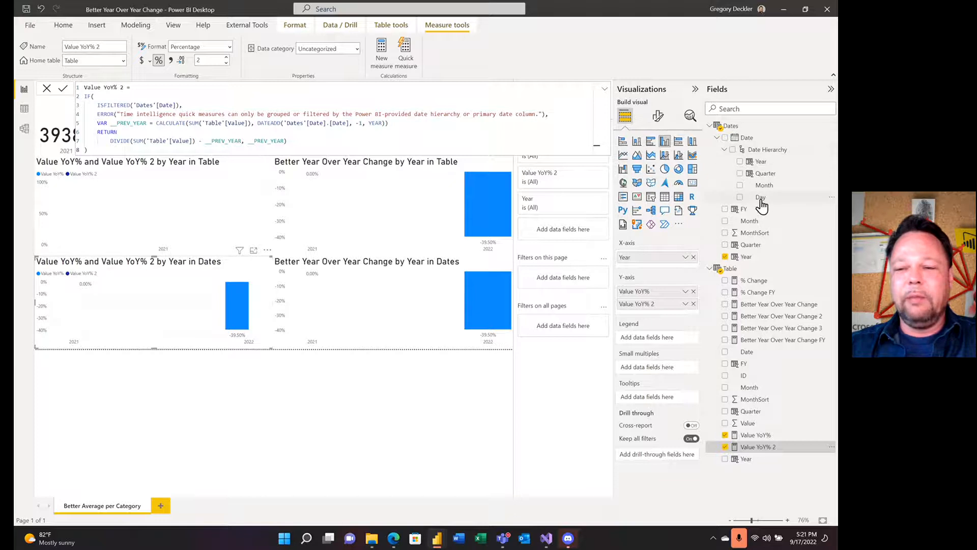
pyautogui.moveTo(729, 186)
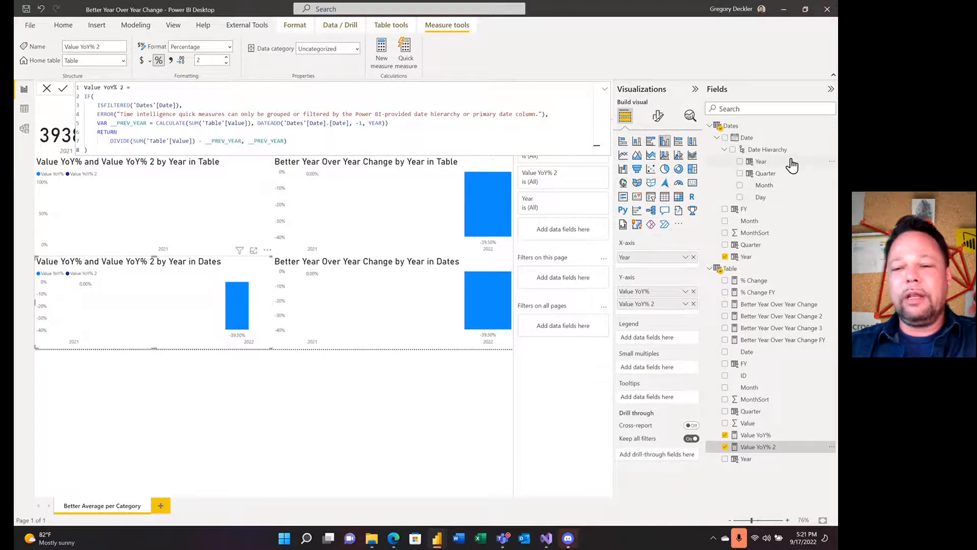
pyautogui.moveTo(792, 162)
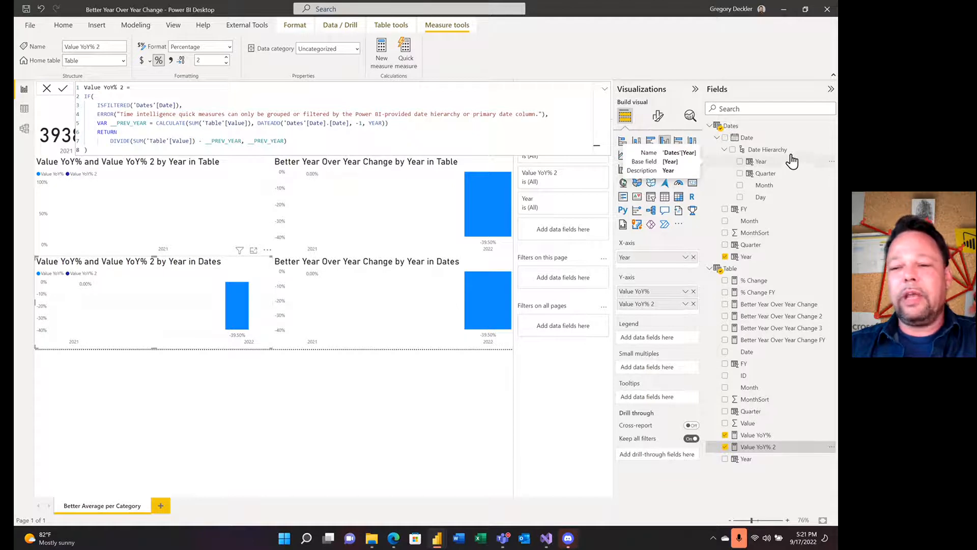
pyautogui.moveTo(528, 423)
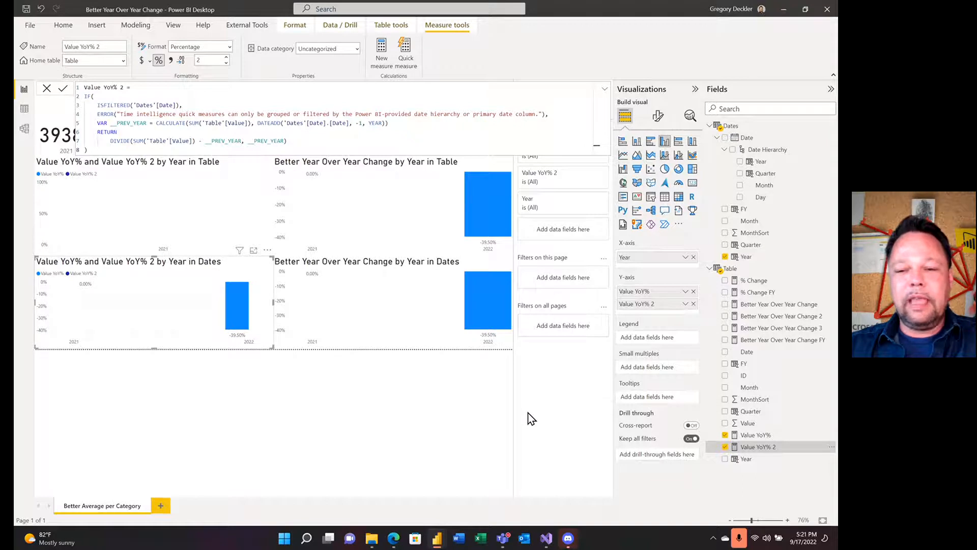
pyautogui.moveTo(555, 419)
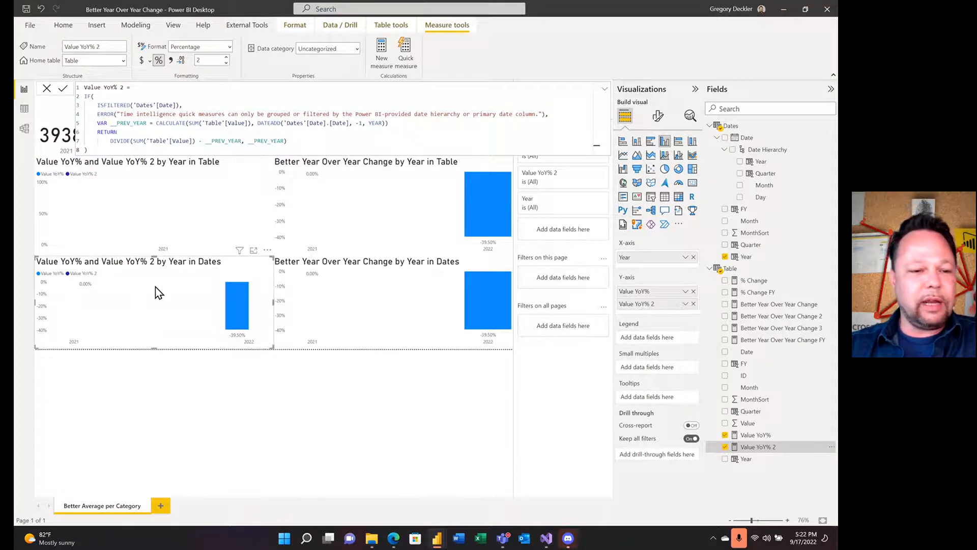
pyautogui.moveTo(781, 230)
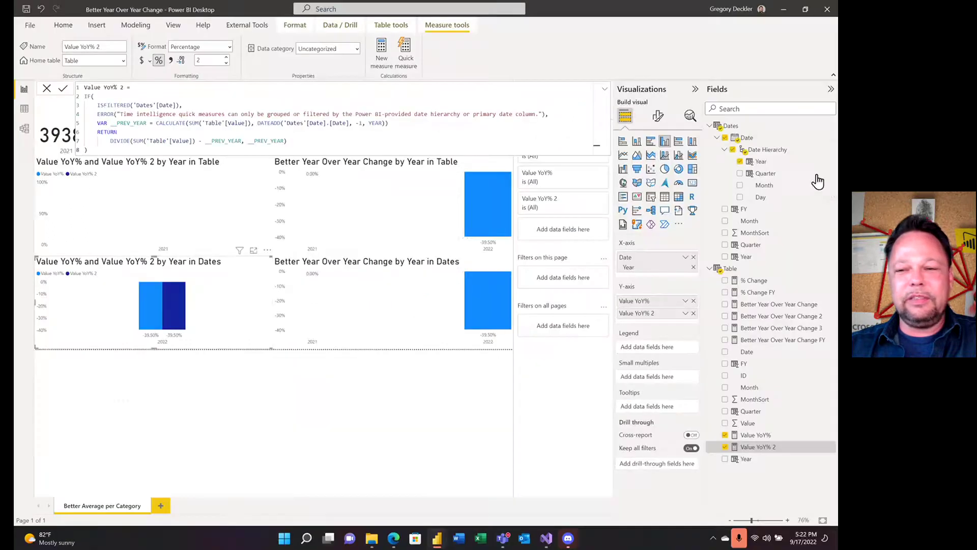
pyautogui.moveTo(721, 178)
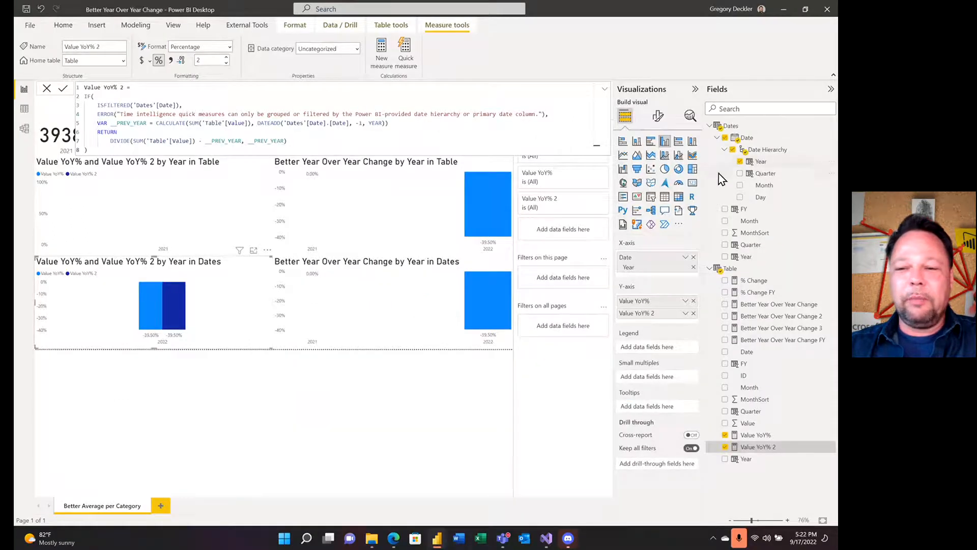
pyautogui.moveTo(728, 145)
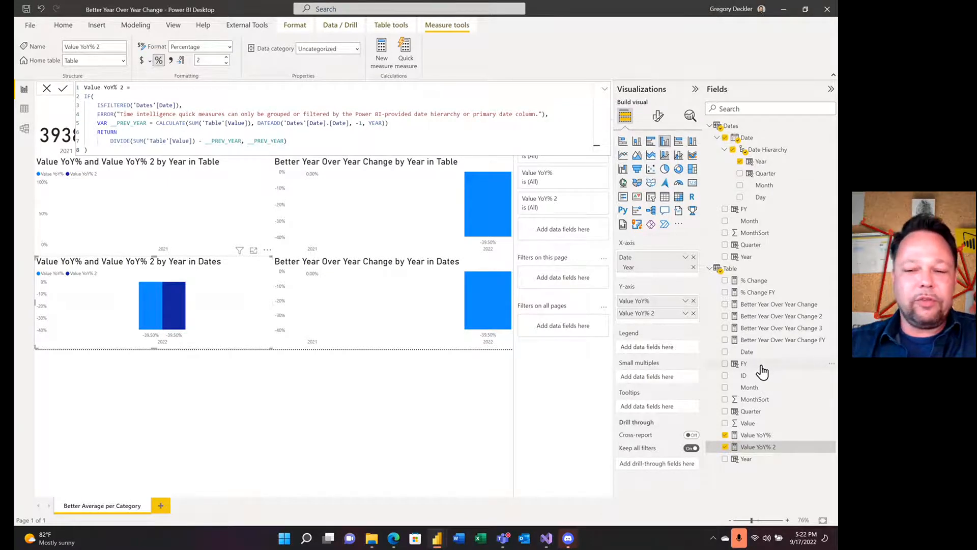
pyautogui.moveTo(775, 382)
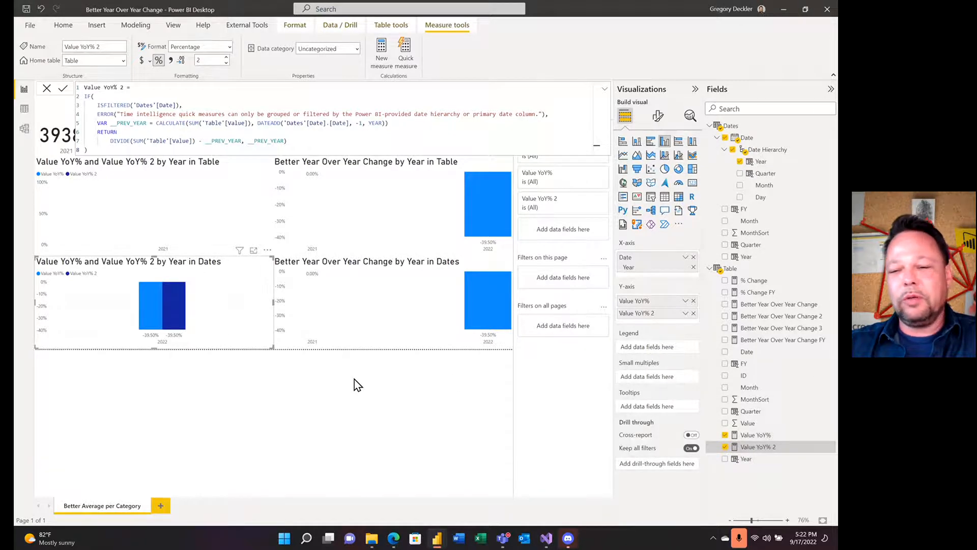
pyautogui.moveTo(445, 399)
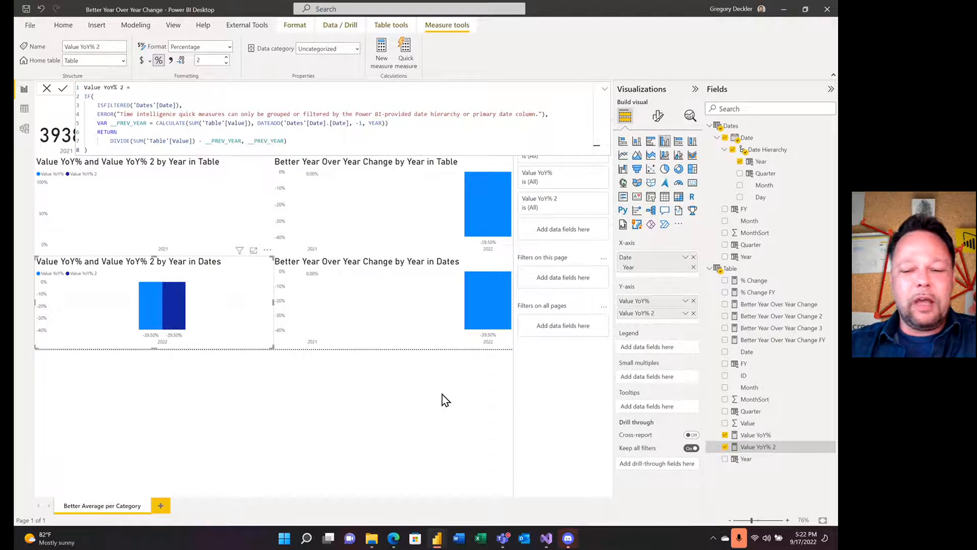
pyautogui.moveTo(769, 397)
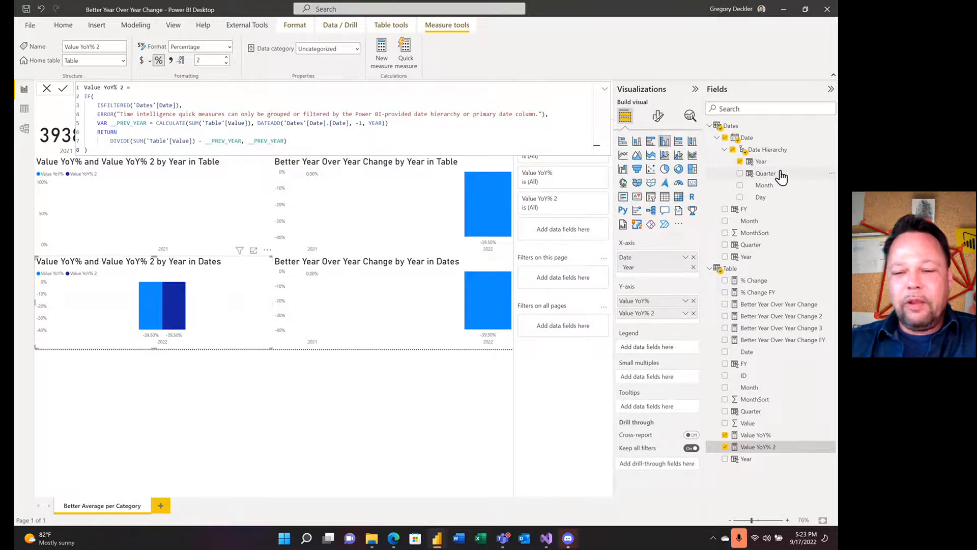
pyautogui.moveTo(766, 176)
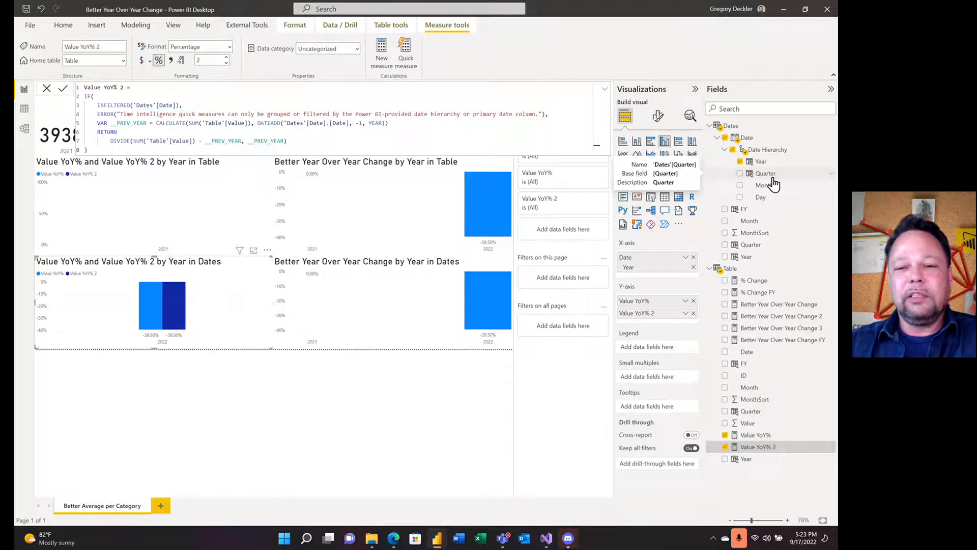
pyautogui.moveTo(776, 185)
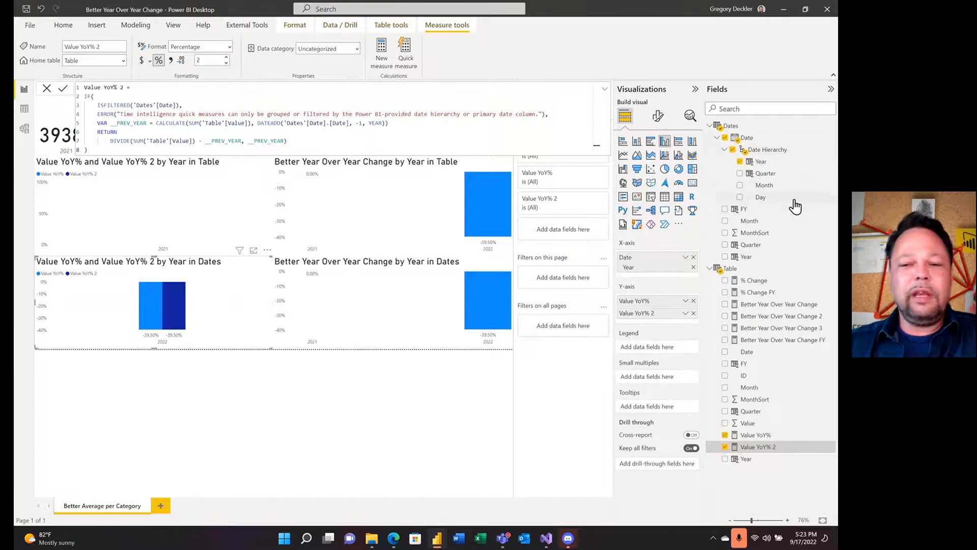
pyautogui.moveTo(758, 202)
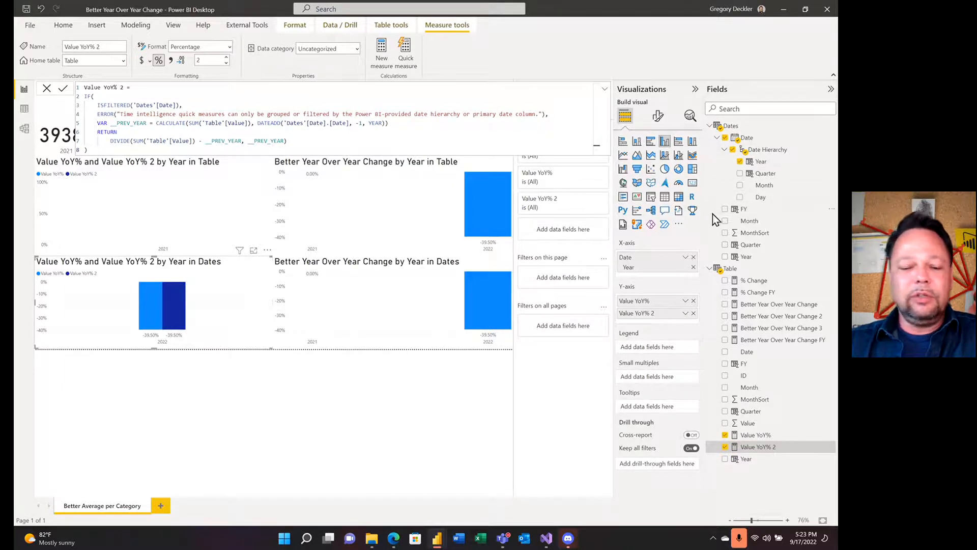
pyautogui.moveTo(772, 202)
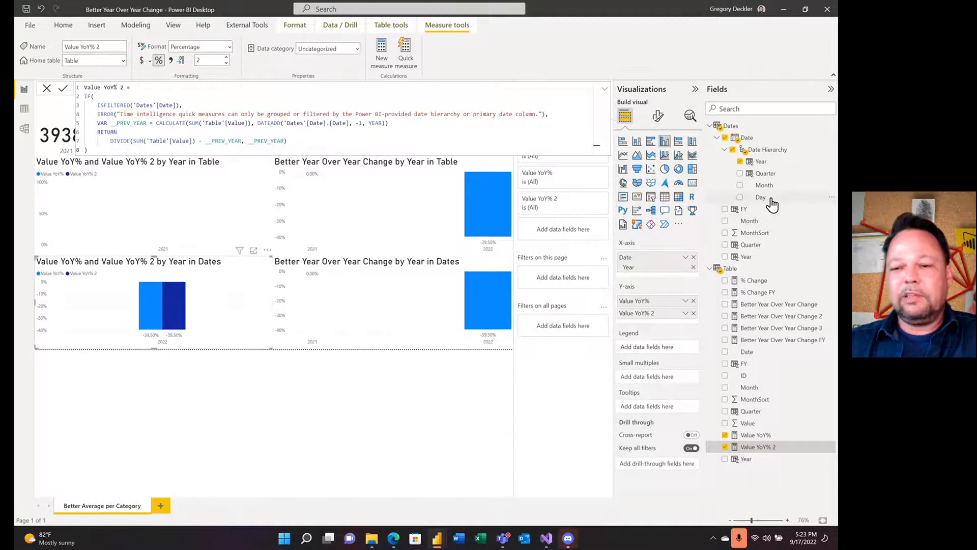
pyautogui.moveTo(773, 199)
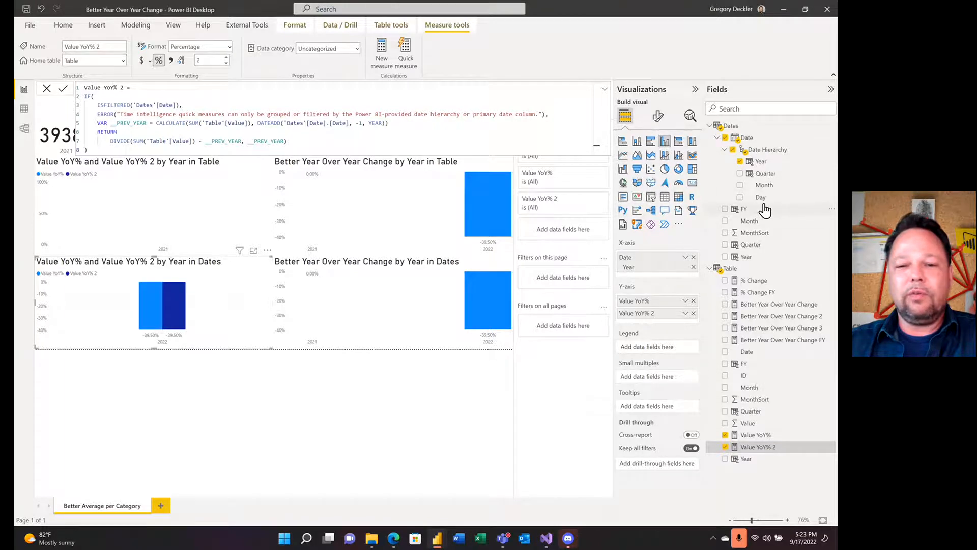
pyautogui.moveTo(759, 209)
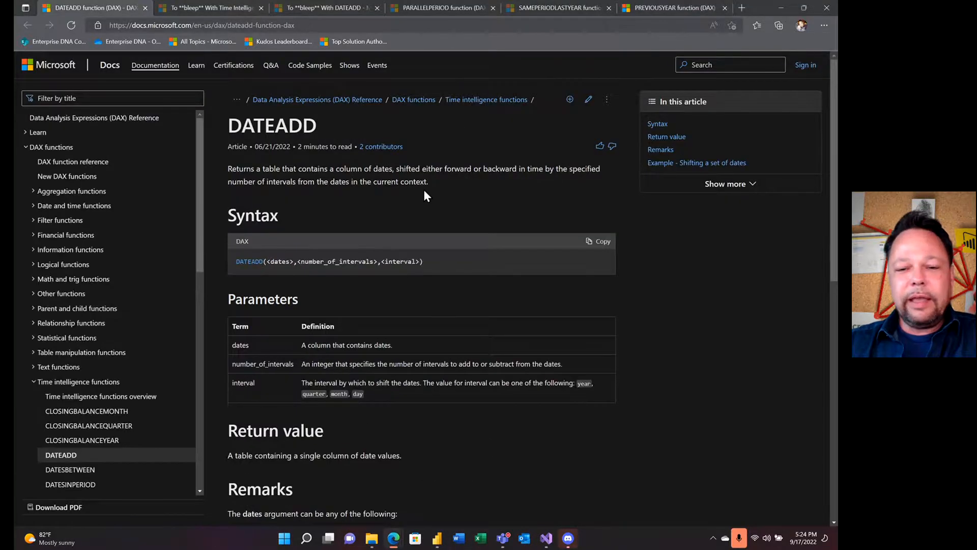
pyautogui.moveTo(400, 233)
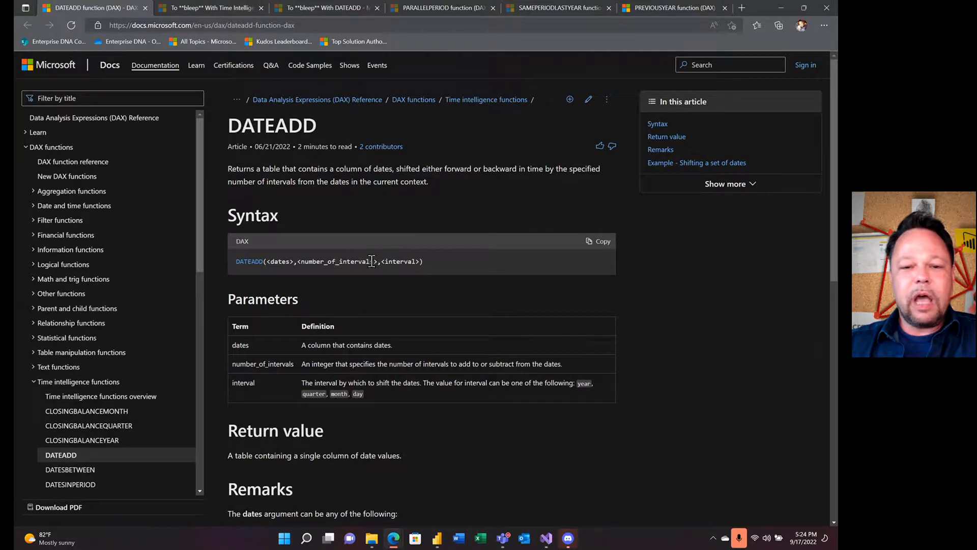
pyautogui.moveTo(301, 263)
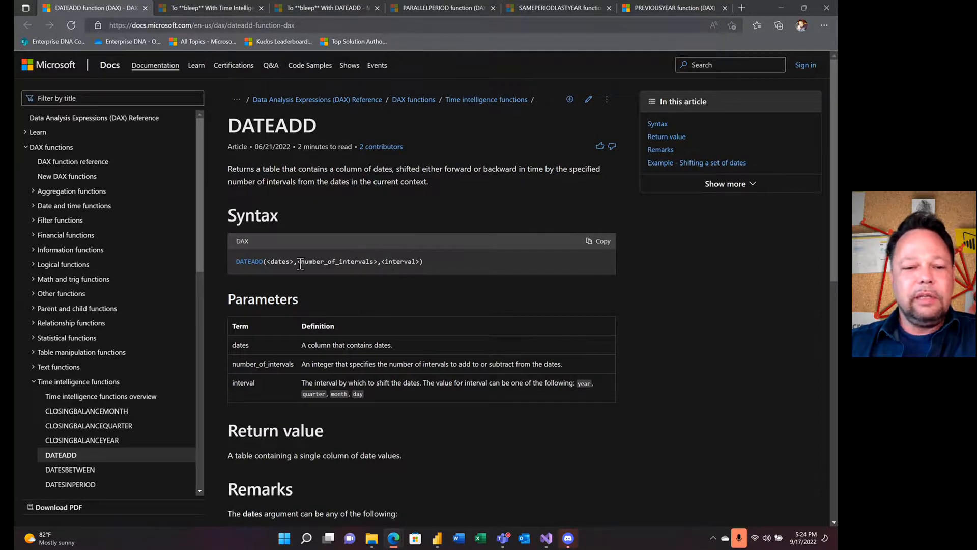
pyautogui.moveTo(238, 269)
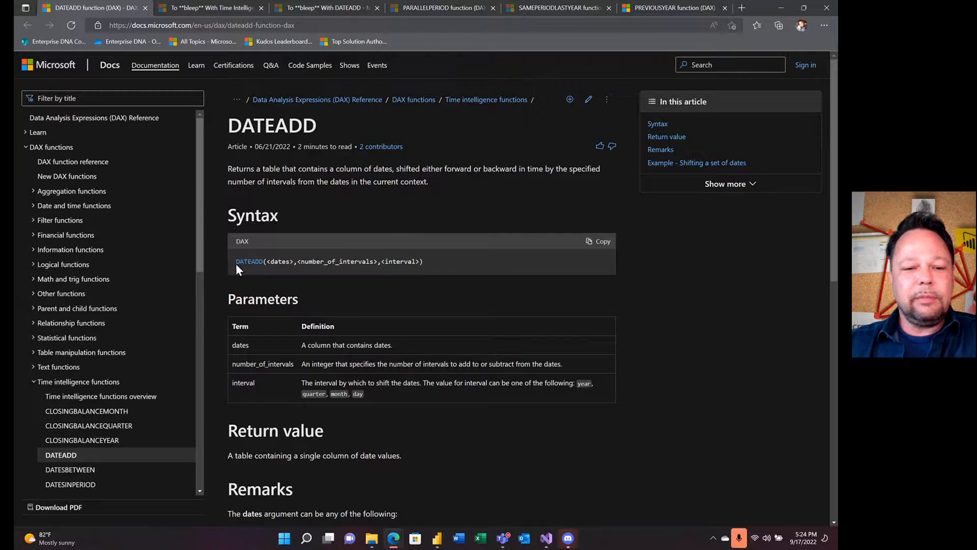
# - Highlight the DATEADD syntax line in the Microsoft Docs article
pyautogui.tripleClick(329, 261)
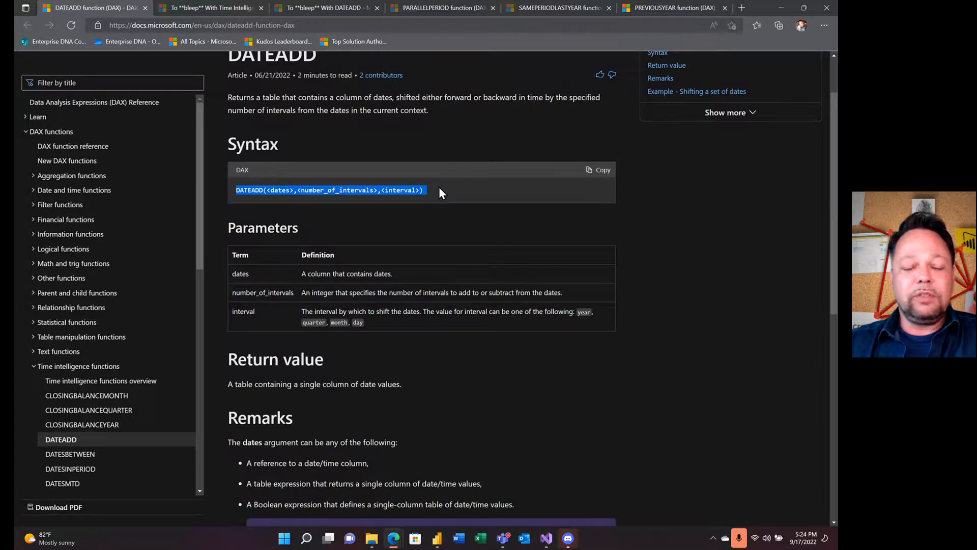
pyautogui.moveTo(446, 195)
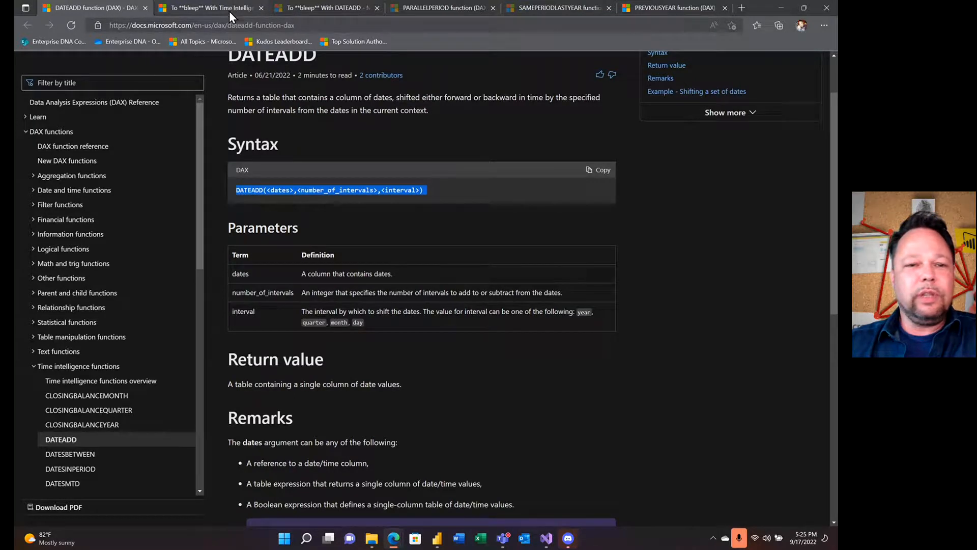
# - Switch to the Time Intelligence blog tab and scroll through its cheat sheet
pyautogui.click(213, 8)
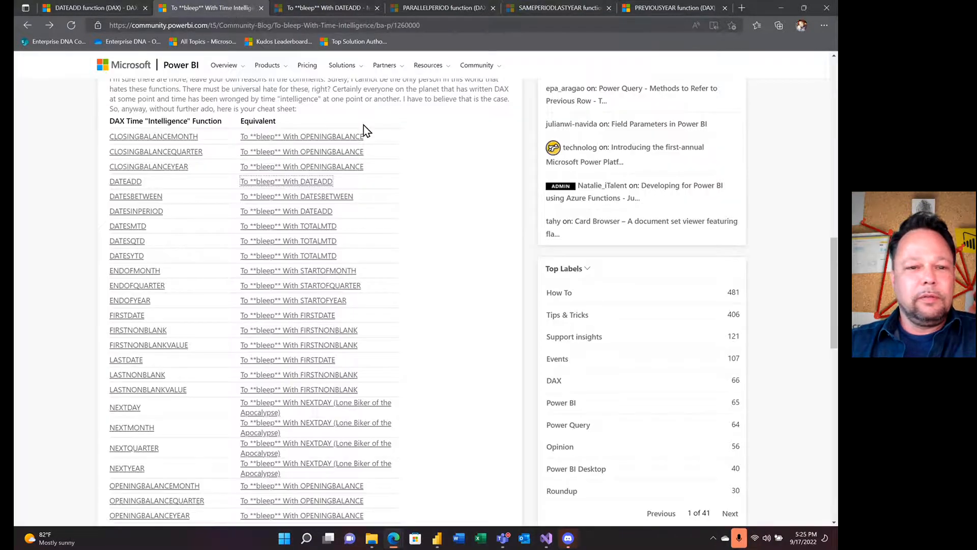
pyautogui.scroll(-3)
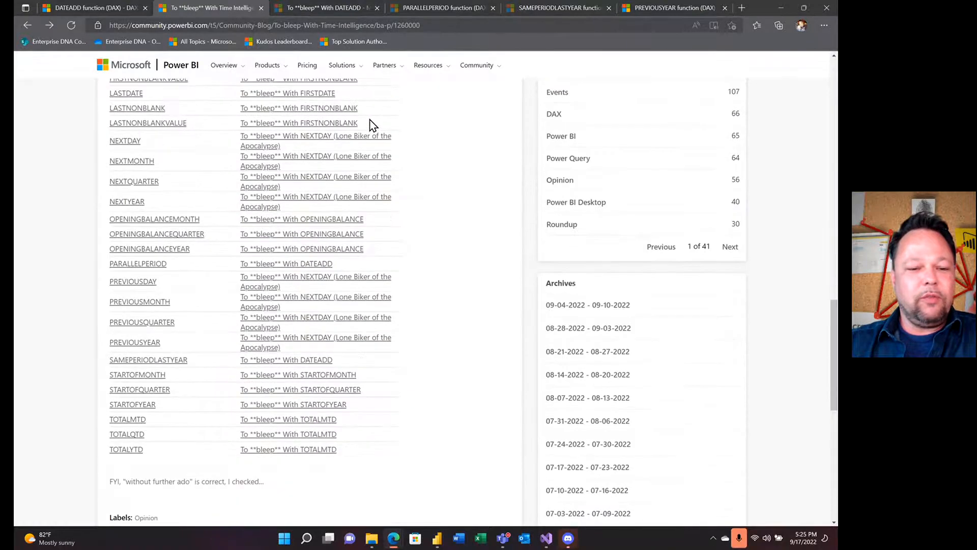
pyautogui.scroll(-3)
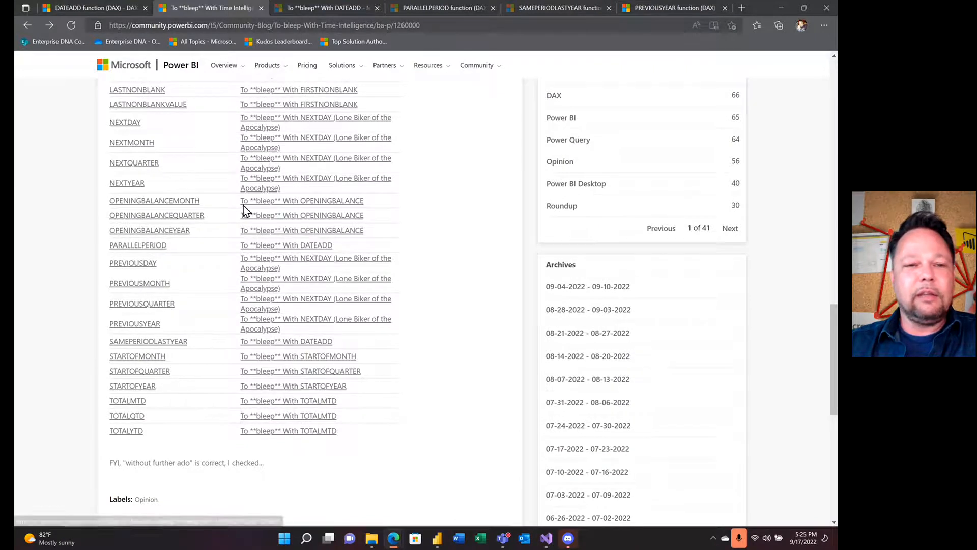
pyautogui.moveTo(531, 6)
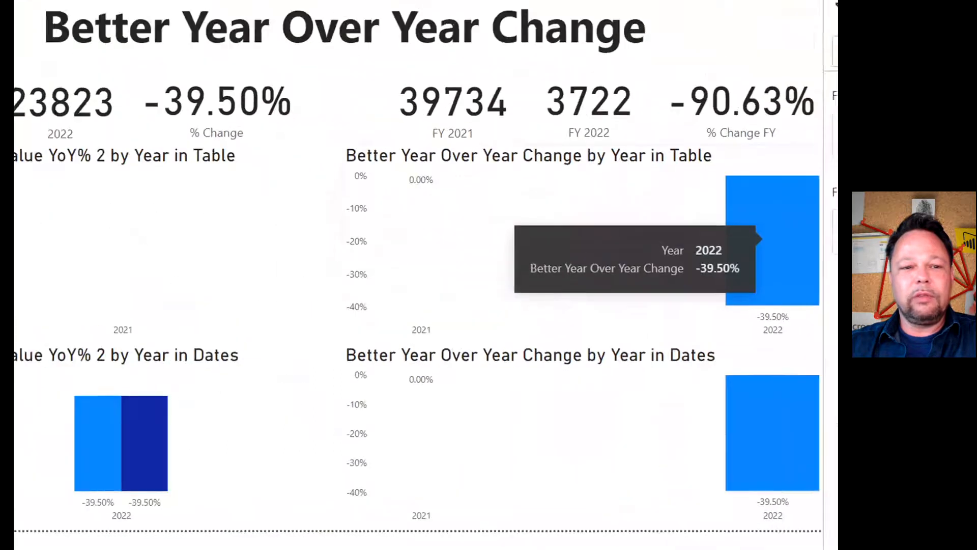
# - Scroll the Better Year Over Year Change report page with its change cards
pyautogui.scroll(-3)
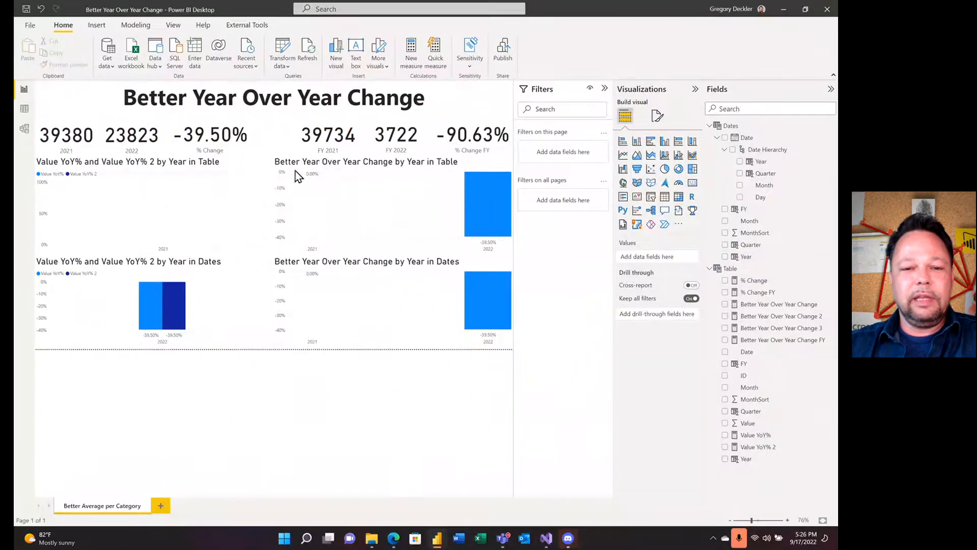
# - Select the Better Year Over Year Change by Year in Dates chart to show its axis fields
pyautogui.click(385, 207)
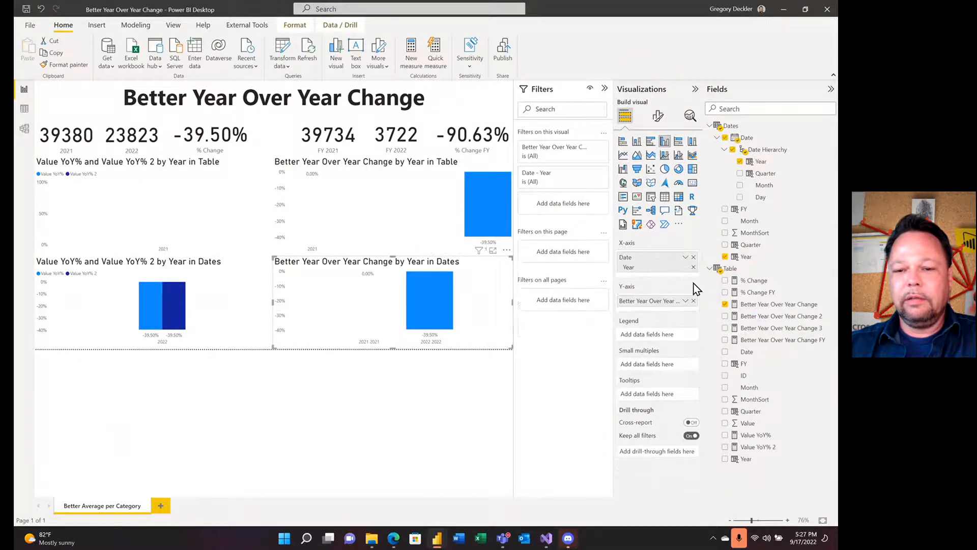
pyautogui.moveTo(493, 305)
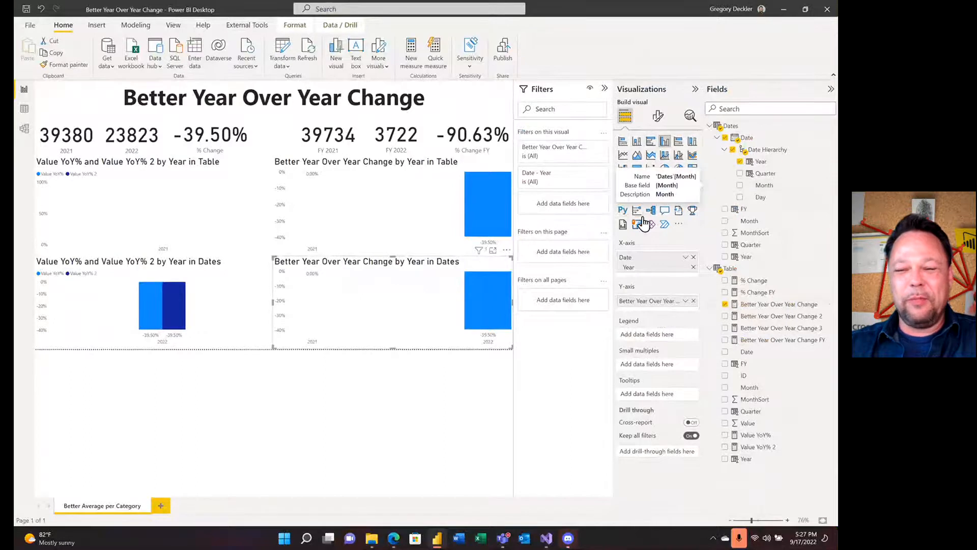
# - View the Better Year Over Year Change measure's DAX and scroll through the Fields pane
pyautogui.click(778, 304)
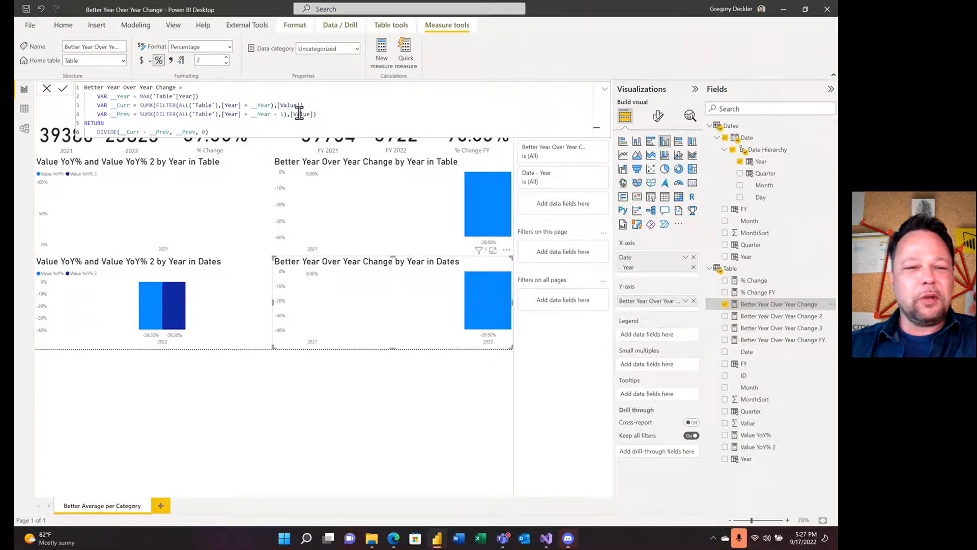
pyautogui.moveTo(263, 128)
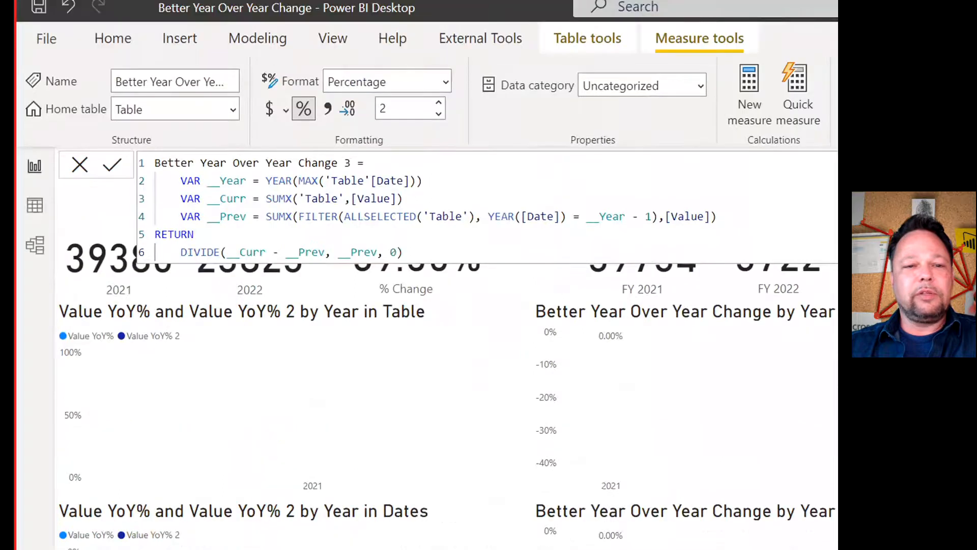
pyautogui.scroll(-3)
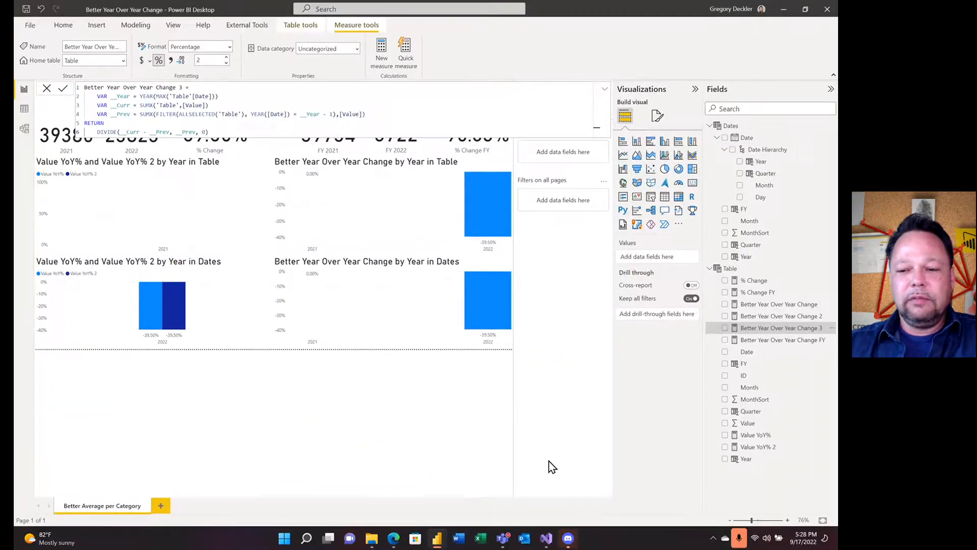
pyautogui.moveTo(781, 327)
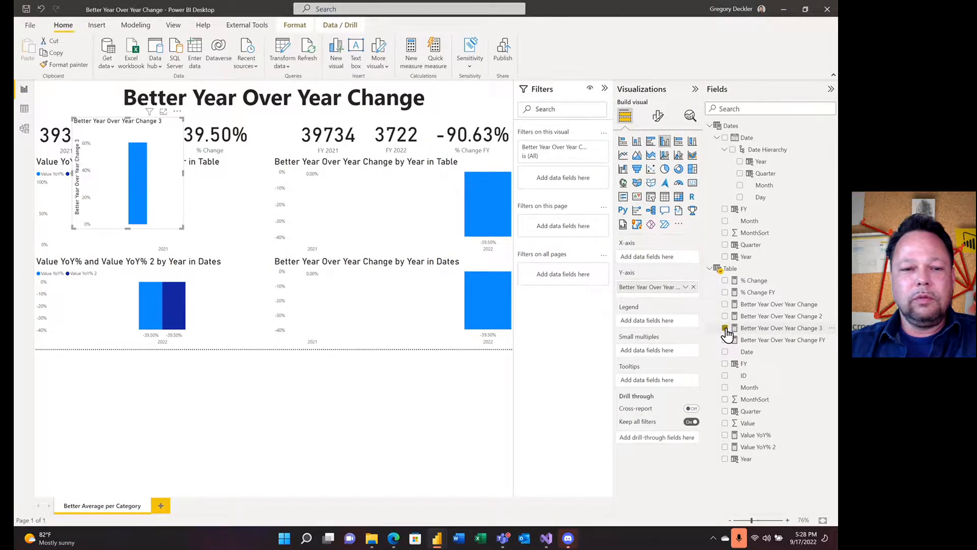
# - Add Better Year Over Year Change 3 to the Table-axis chart, then view Value YoY% DAX
pyautogui.click(725, 328)
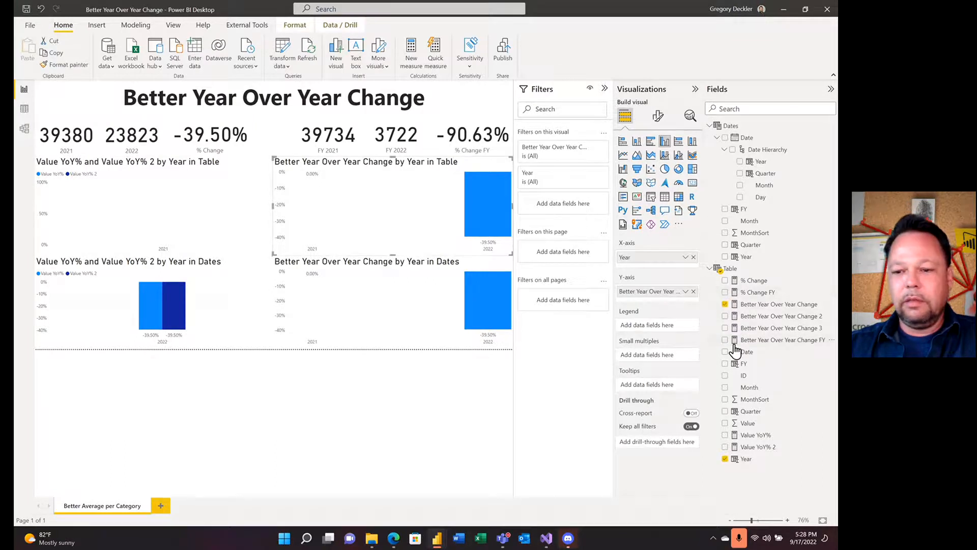
pyautogui.click(725, 327)
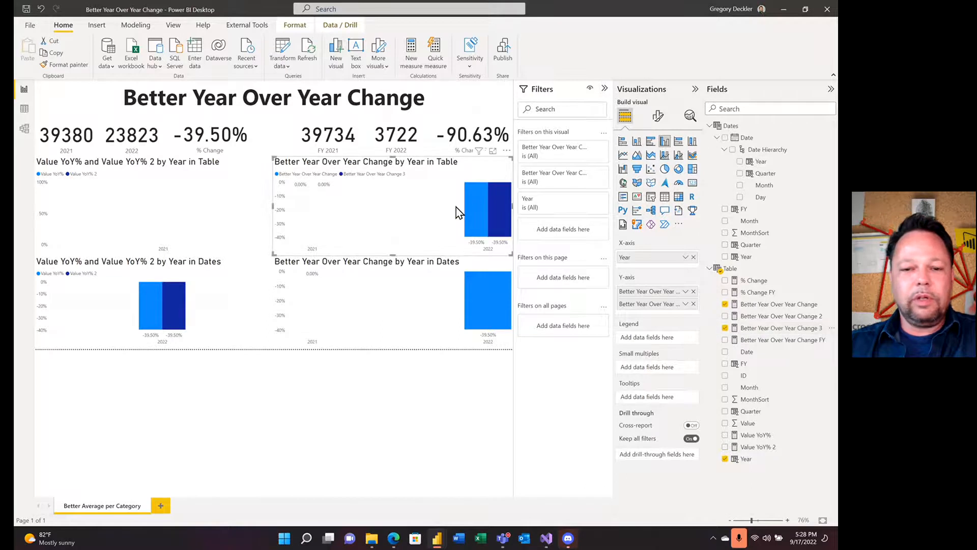
pyautogui.moveTo(477, 199)
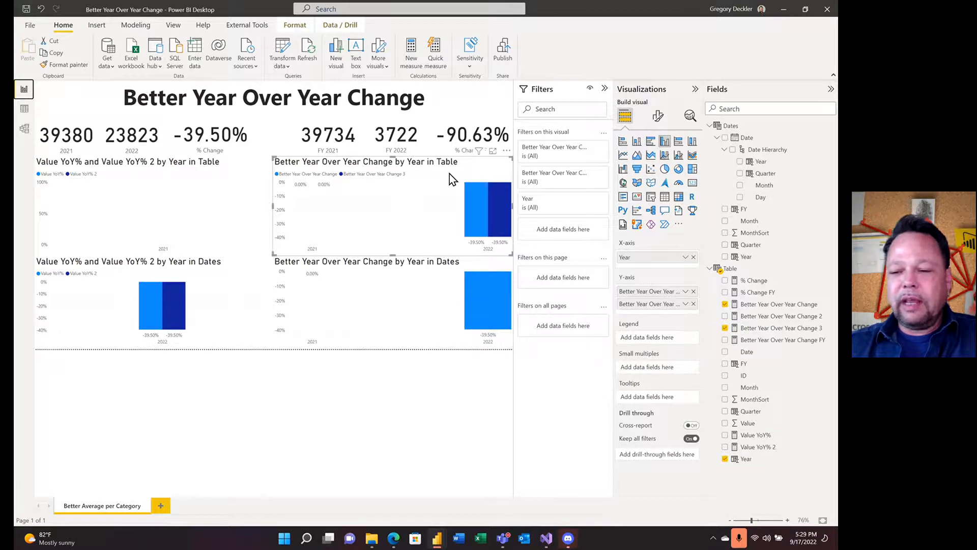
pyautogui.click(755, 434)
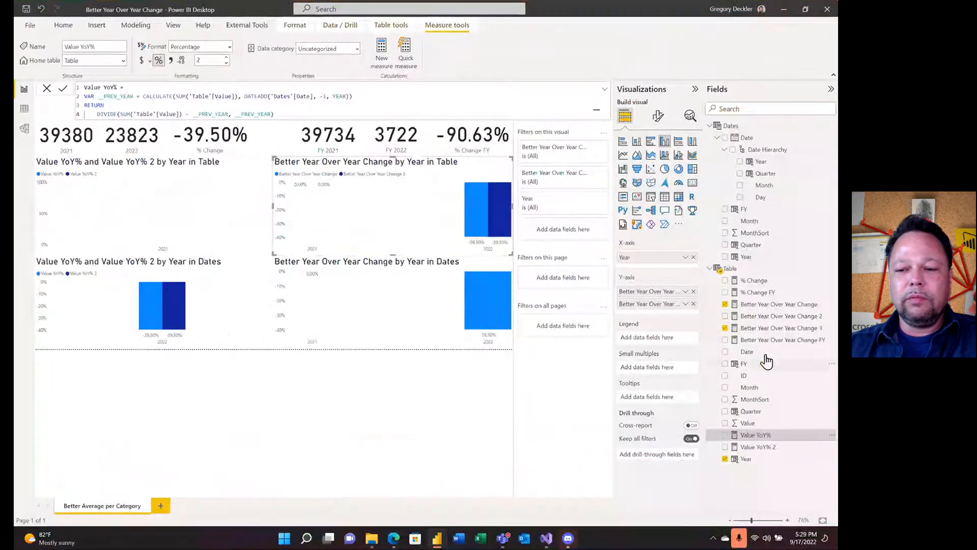
# - Show the Better Year Over Year Change 2 DAX with shifted start and end dates
pyautogui.click(781, 316)
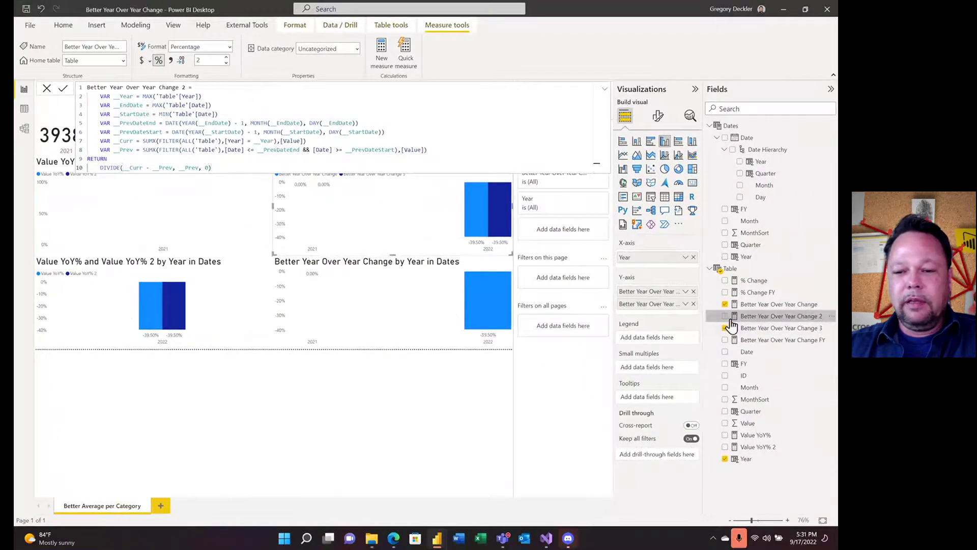
# - Tick Better Year Over Year Change 2 as the Table-axis chart's third measure
pyautogui.click(725, 328)
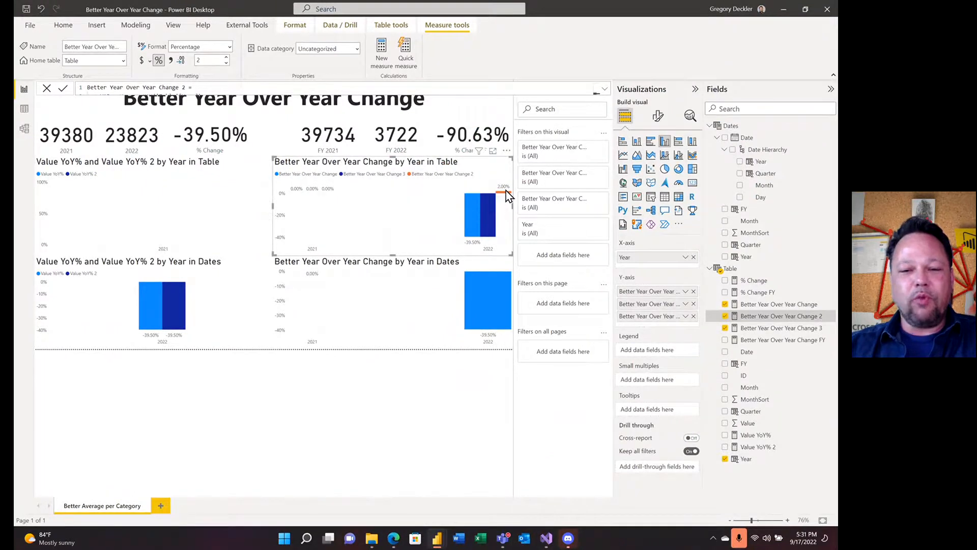
pyautogui.moveTo(501, 186)
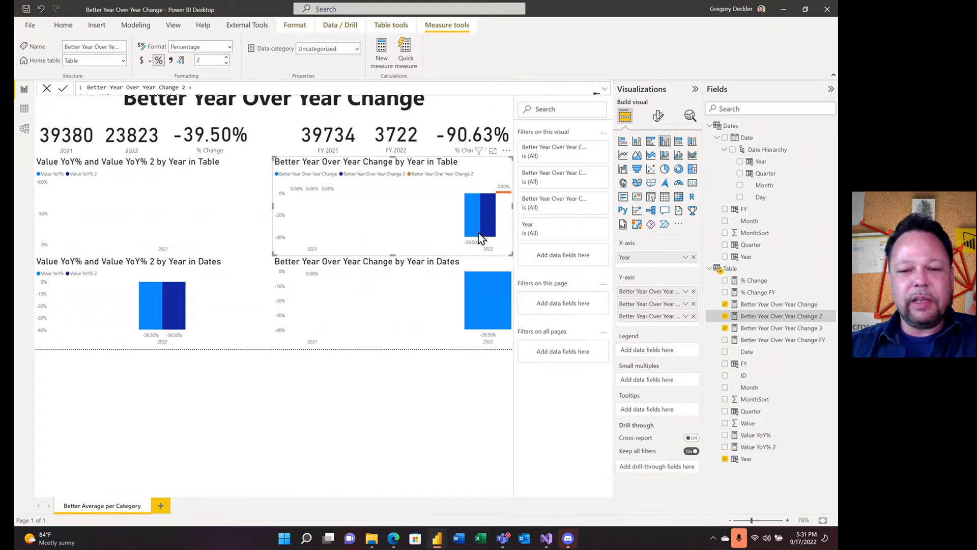
pyautogui.moveTo(491, 221)
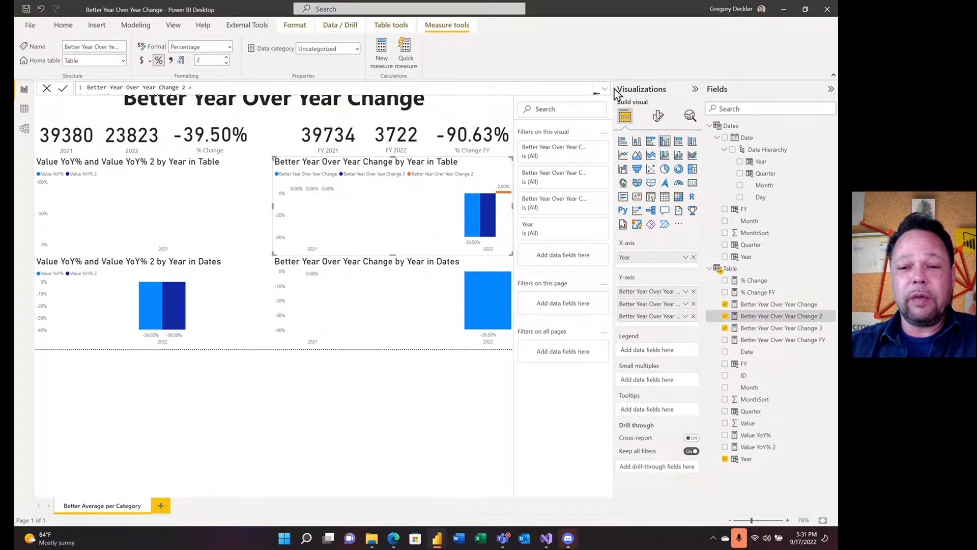
pyautogui.moveTo(715, 70)
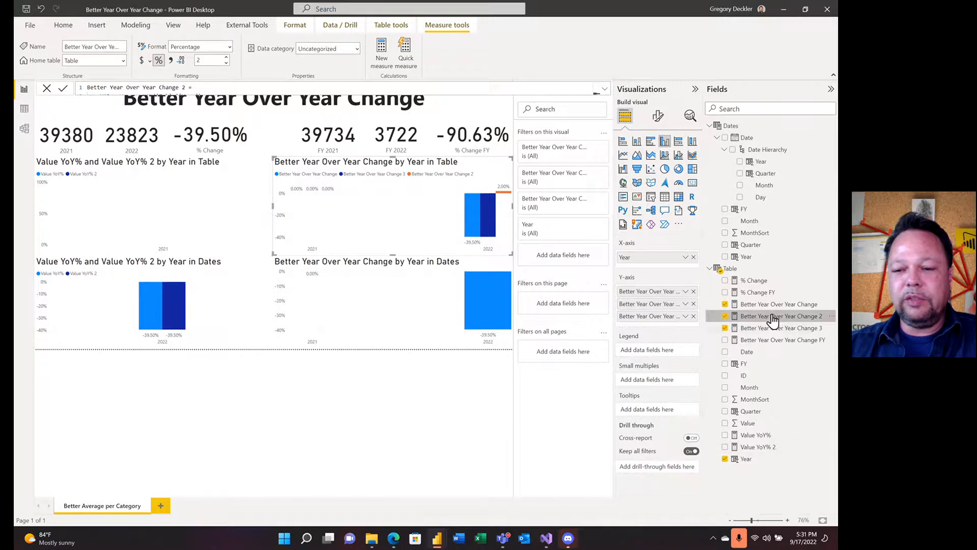
# - Select the year-over-year chart on the Dates axis to add Change 2 and 3
pyautogui.click(779, 304)
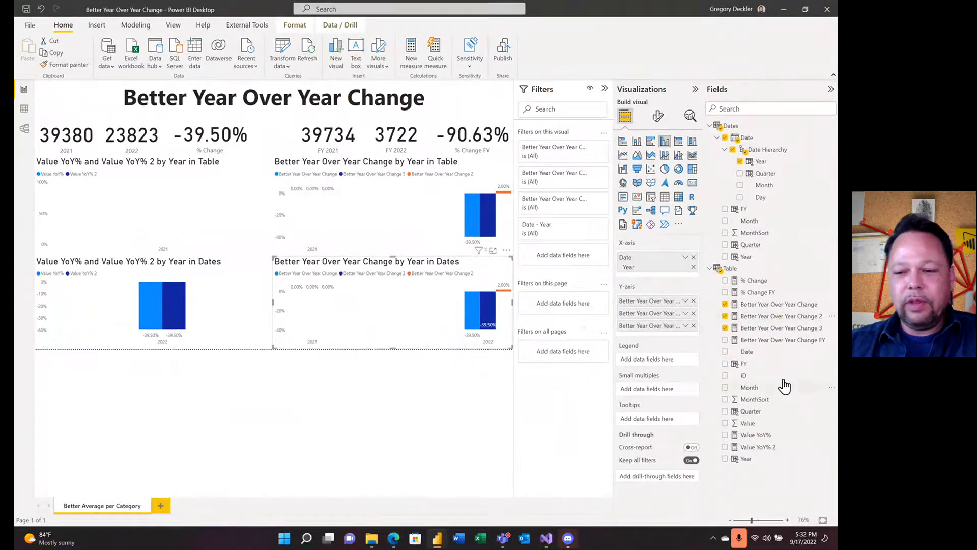
pyautogui.moveTo(785, 361)
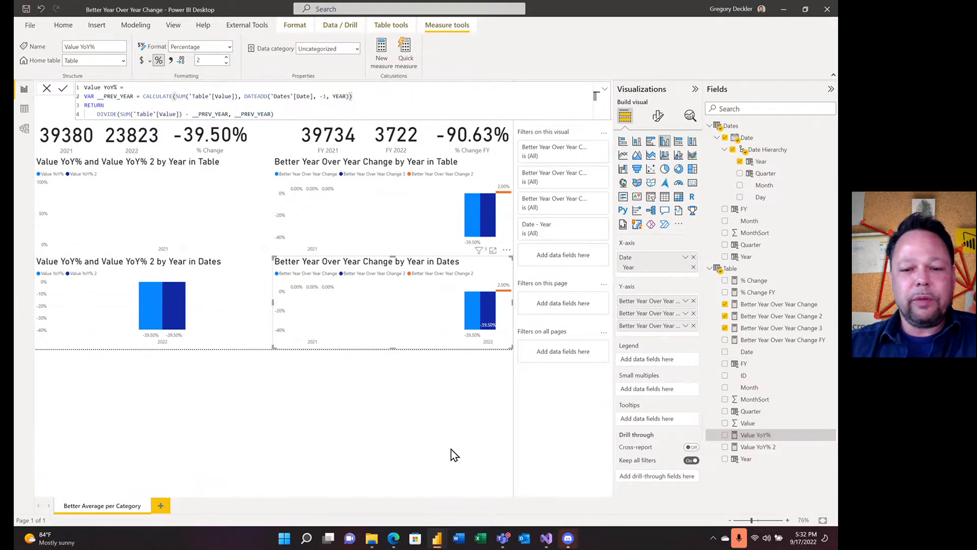
pyautogui.moveTo(490, 381)
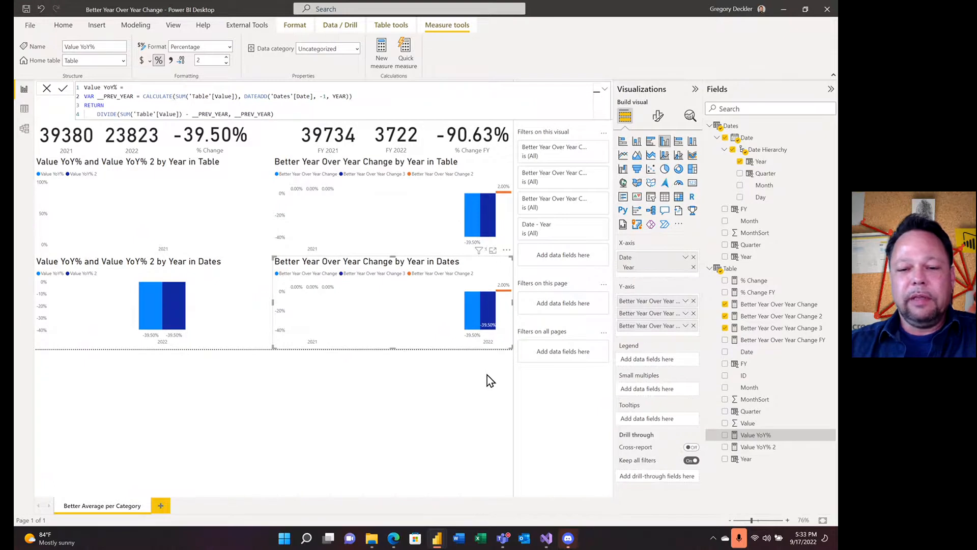
pyautogui.moveTo(773, 342)
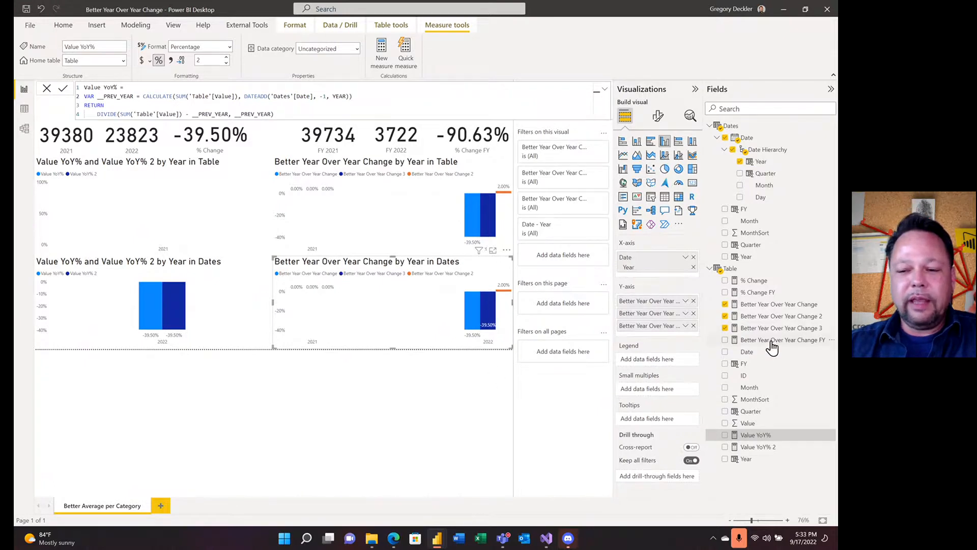
pyautogui.moveTo(772, 344)
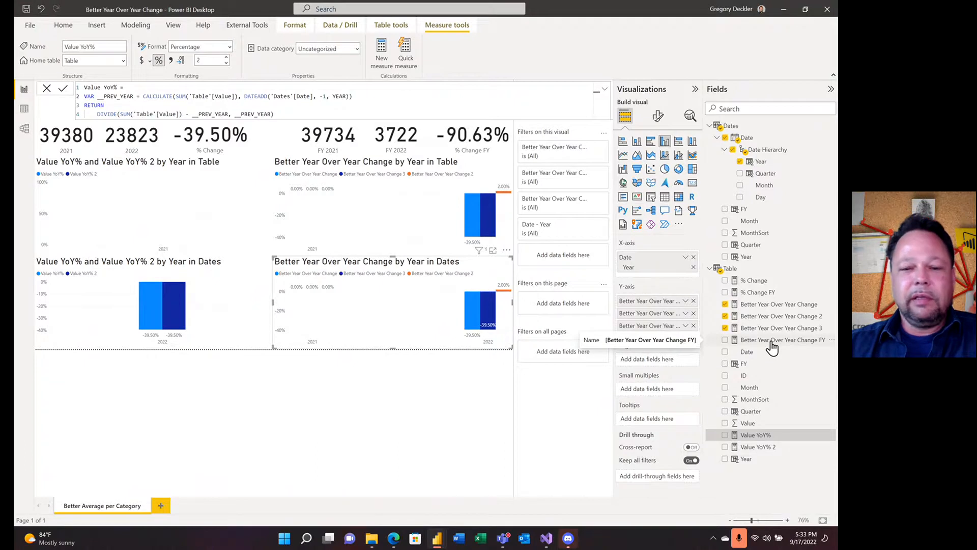
# - Show the Better Year Over Year Change FY measure's DAX in the formula bar
pyautogui.click(785, 340)
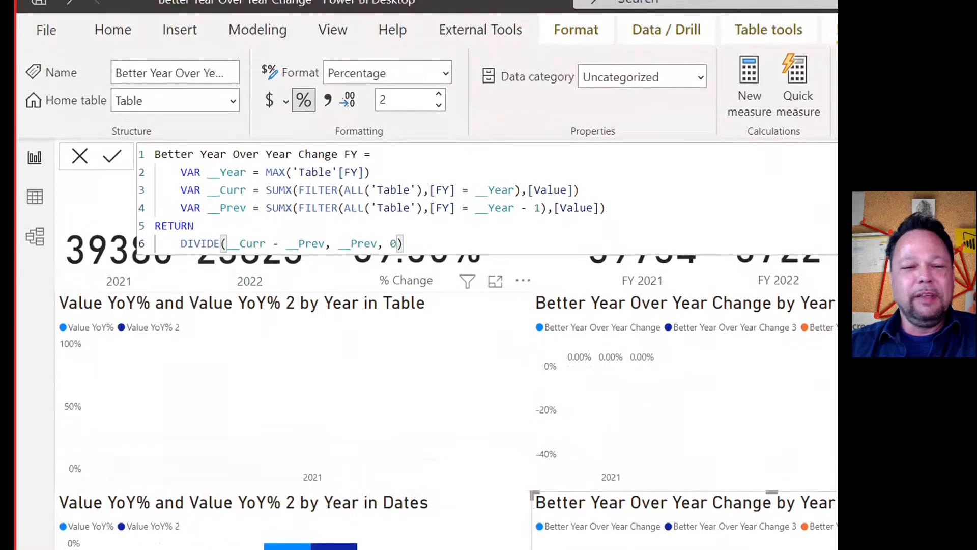
# - Scroll down to review the FY measure's SUMX over FILTER ALL Table formula
pyautogui.scroll(-3)
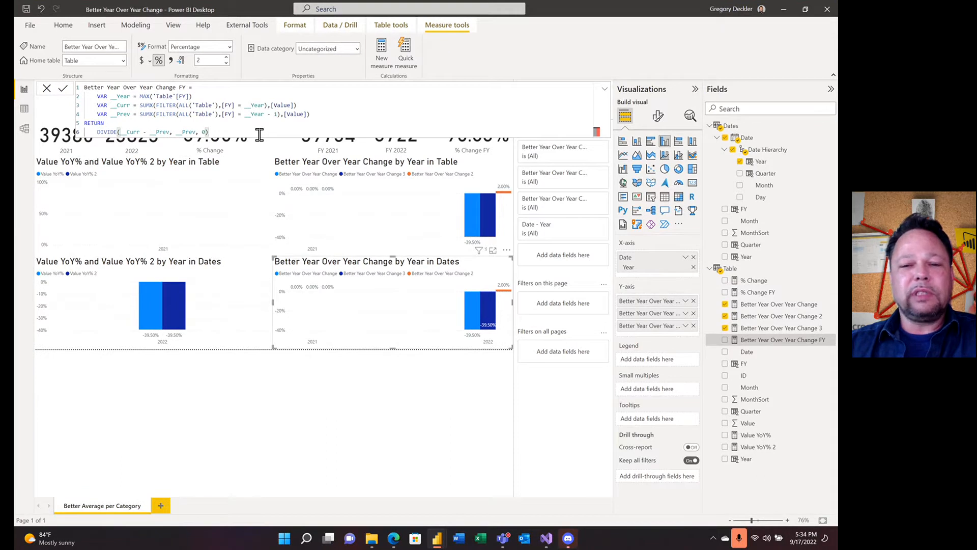
pyautogui.moveTo(267, 149)
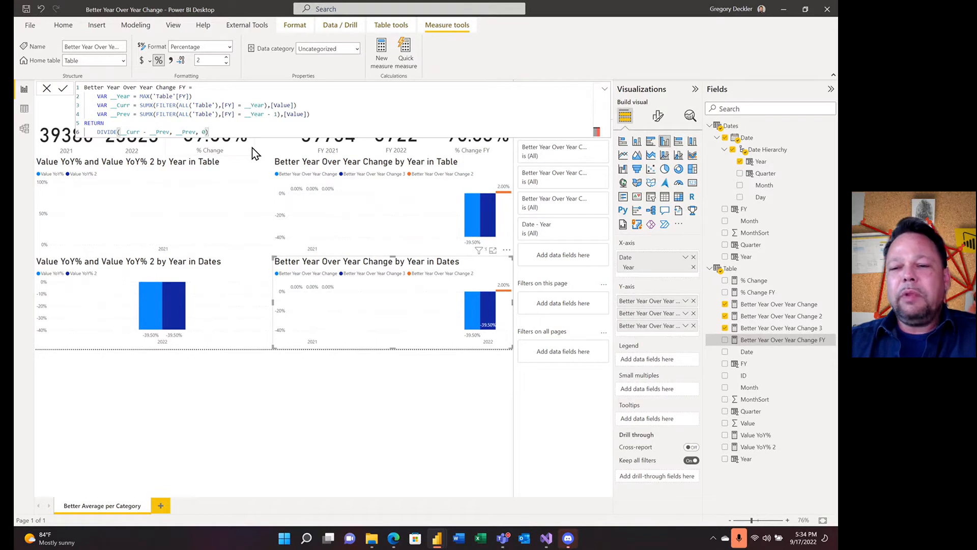
pyautogui.moveTo(244, 150)
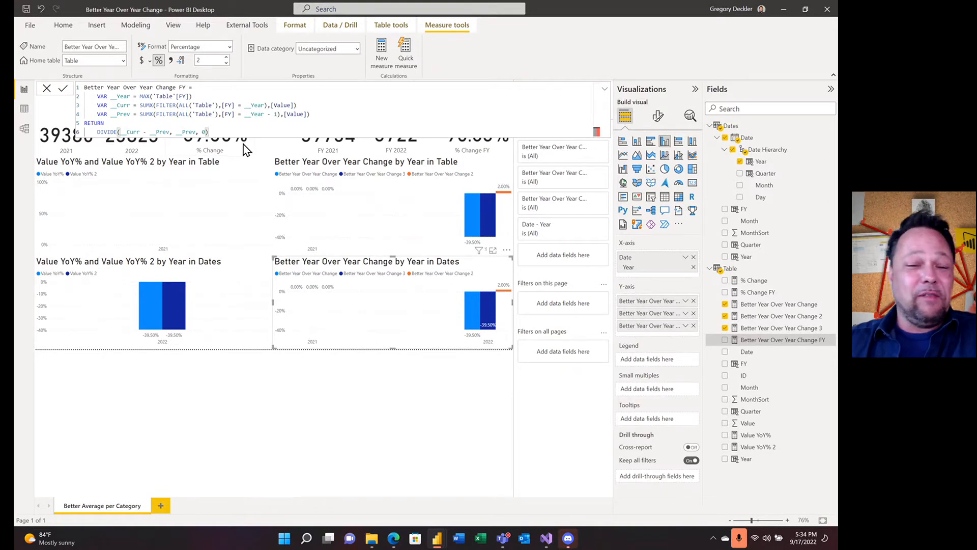
pyautogui.moveTo(460, 381)
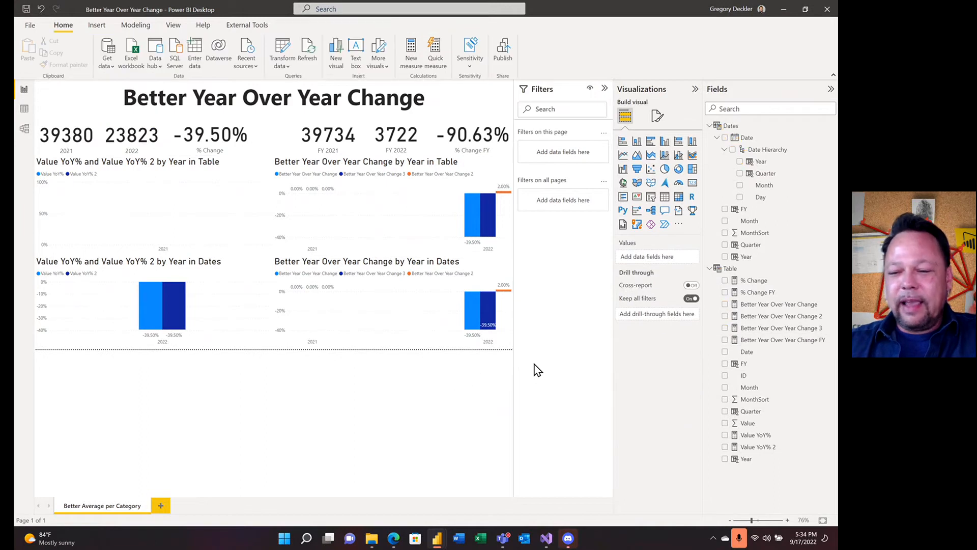
pyautogui.moveTo(560, 339)
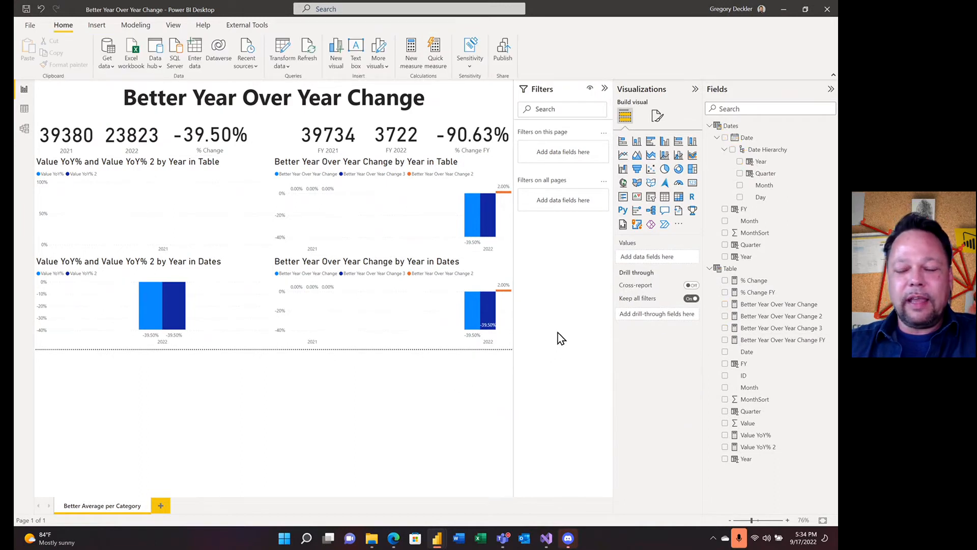